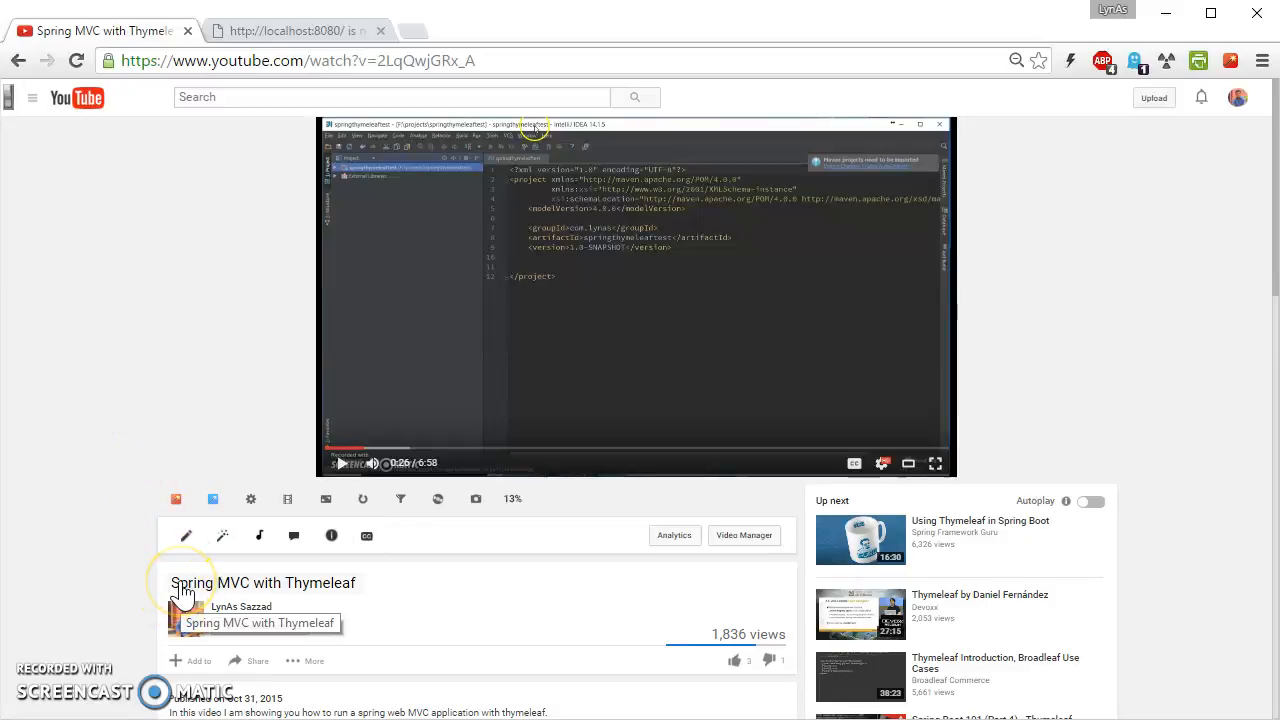
{"action": "mouse_move", "coordinate": [290, 600]}
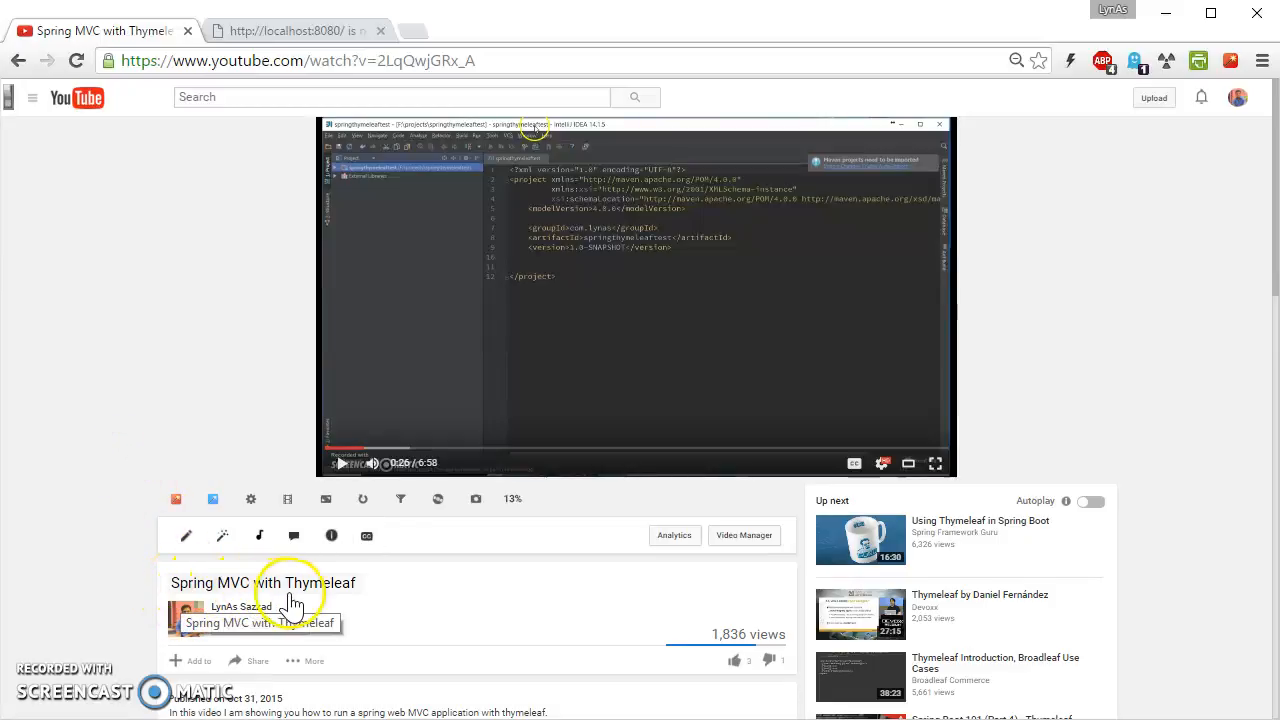
{"action": "mouse_move", "coordinate": [548, 320]}
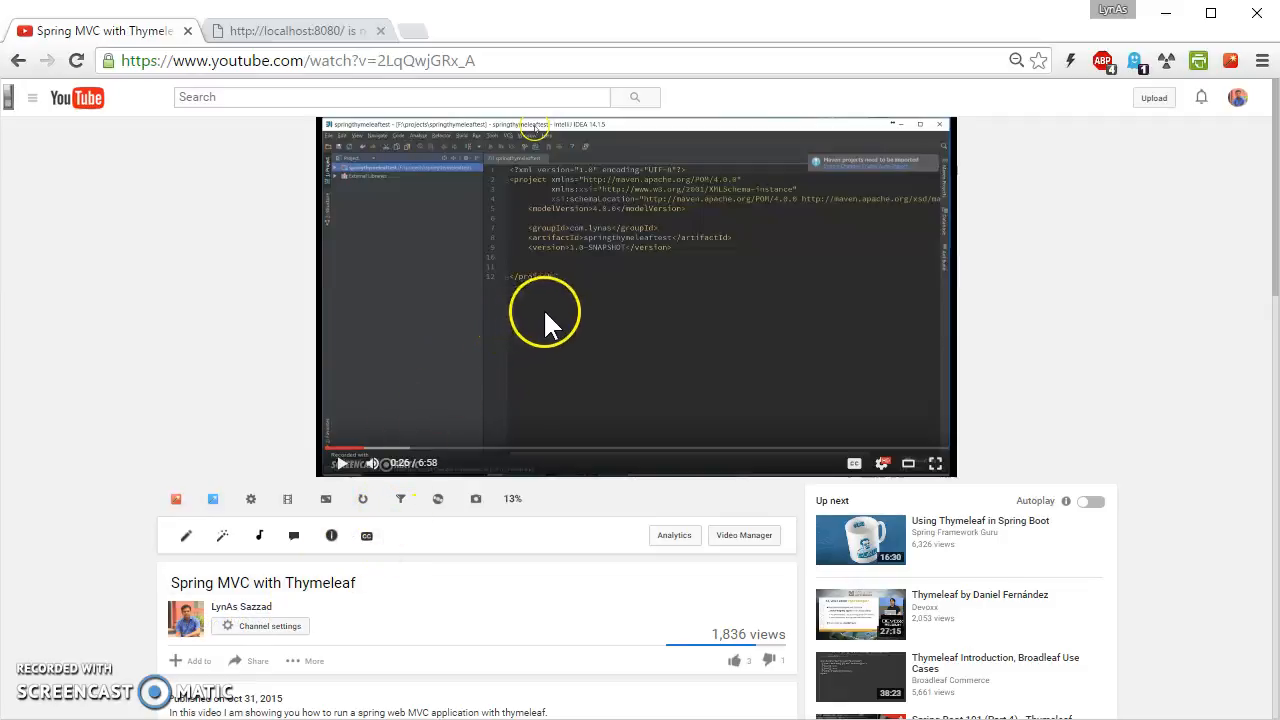
{"action": "mouse_move", "coordinate": [492, 356]}
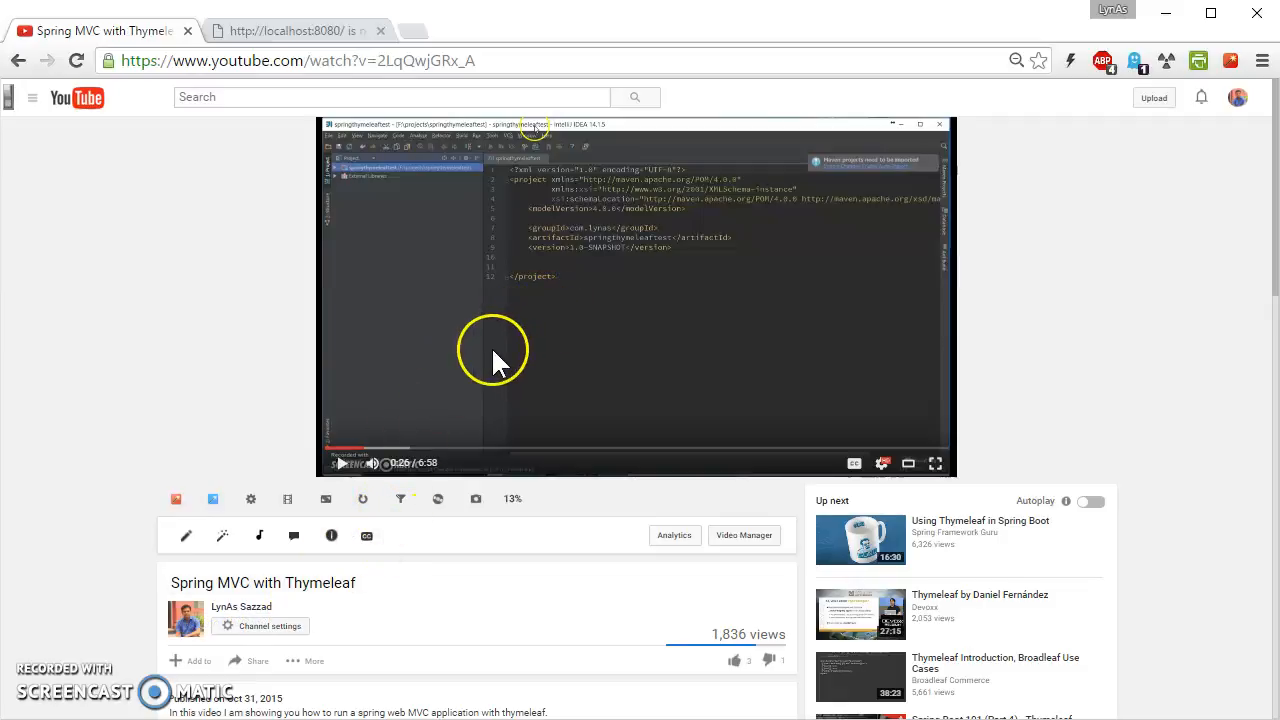
{"action": "mouse_move", "coordinate": [330, 368]}
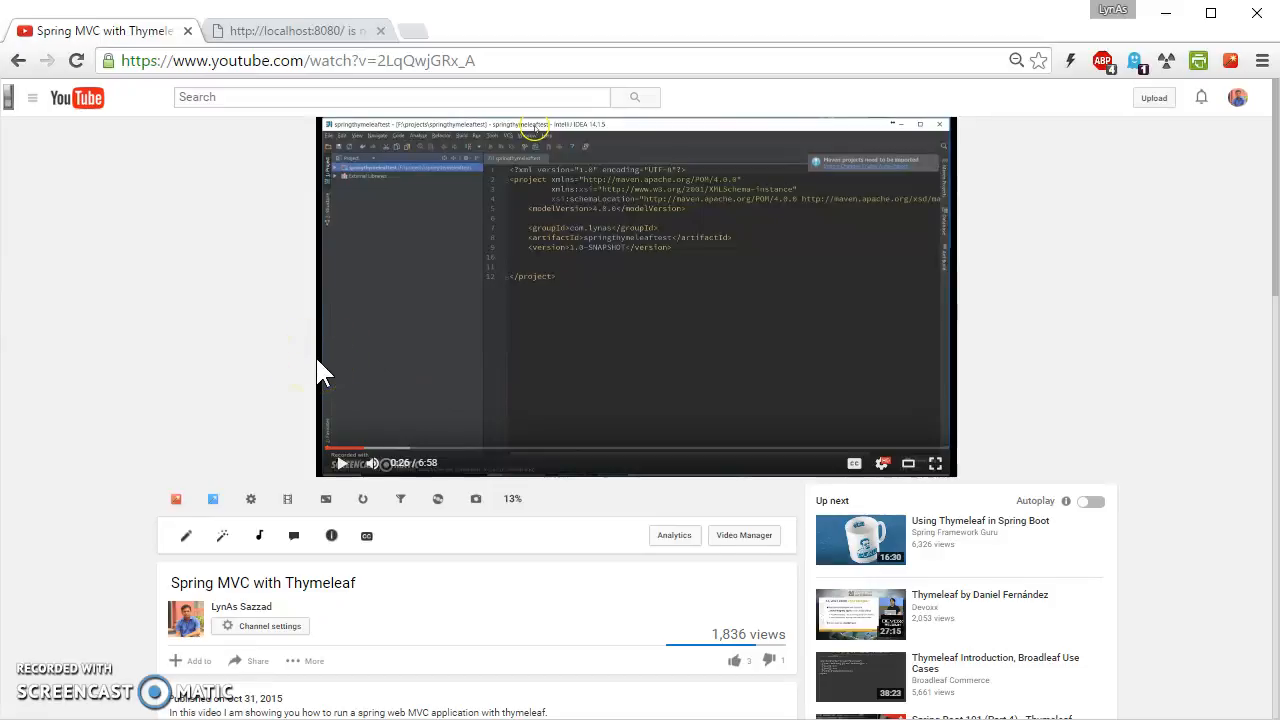
{"action": "mouse_move", "coordinate": [264, 428]}
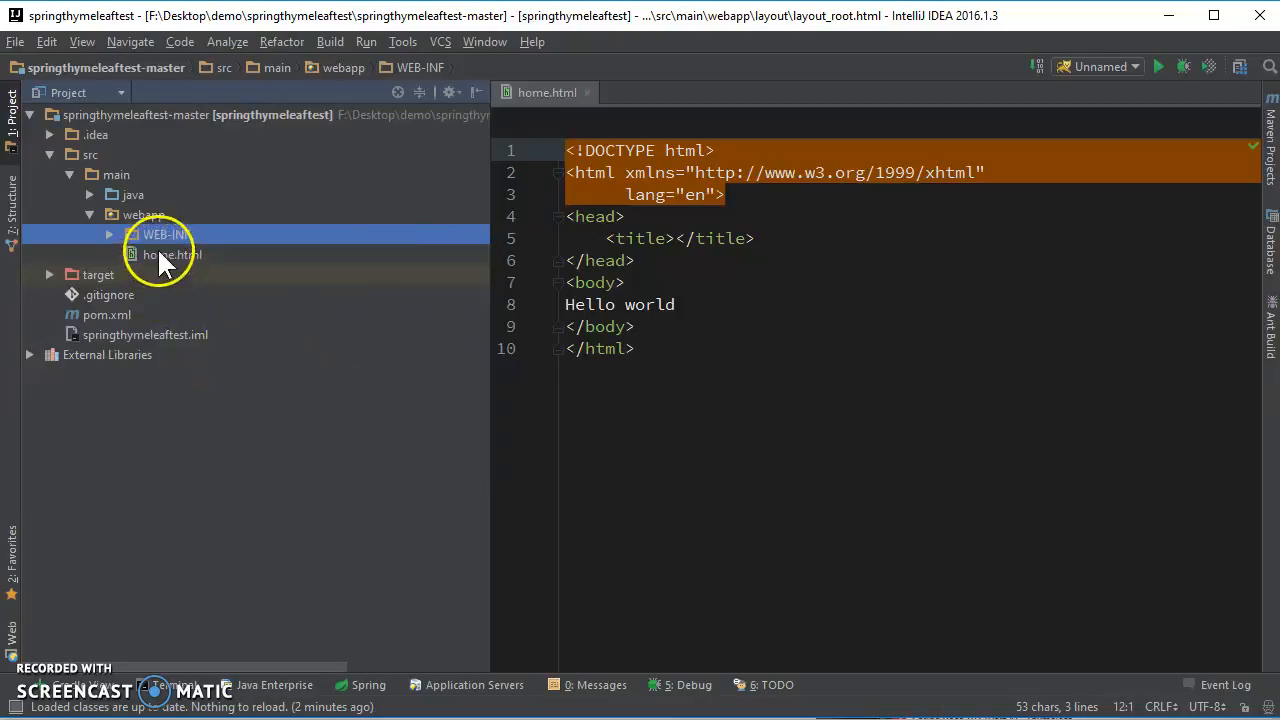
- Create a new directory named layouts inside the webapp folder
{"action": "left_click", "coordinate": [142, 214]}
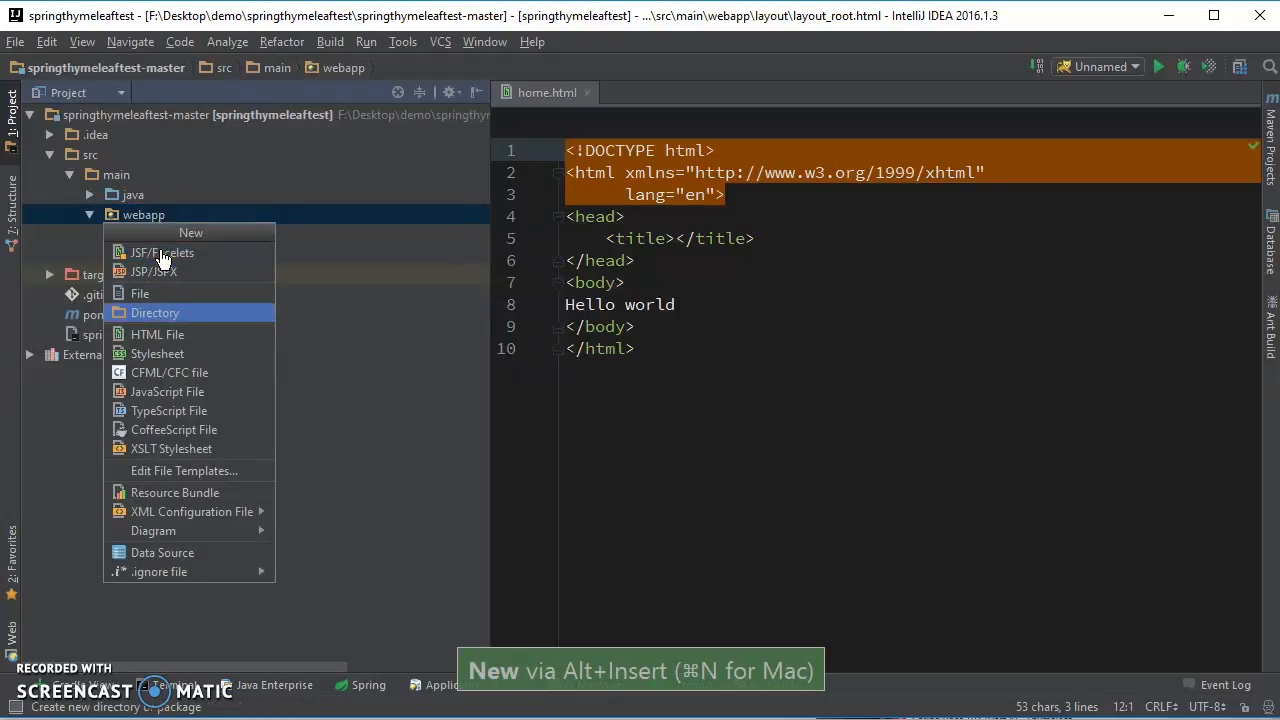
{"action": "mouse_move", "coordinate": [162, 252]}
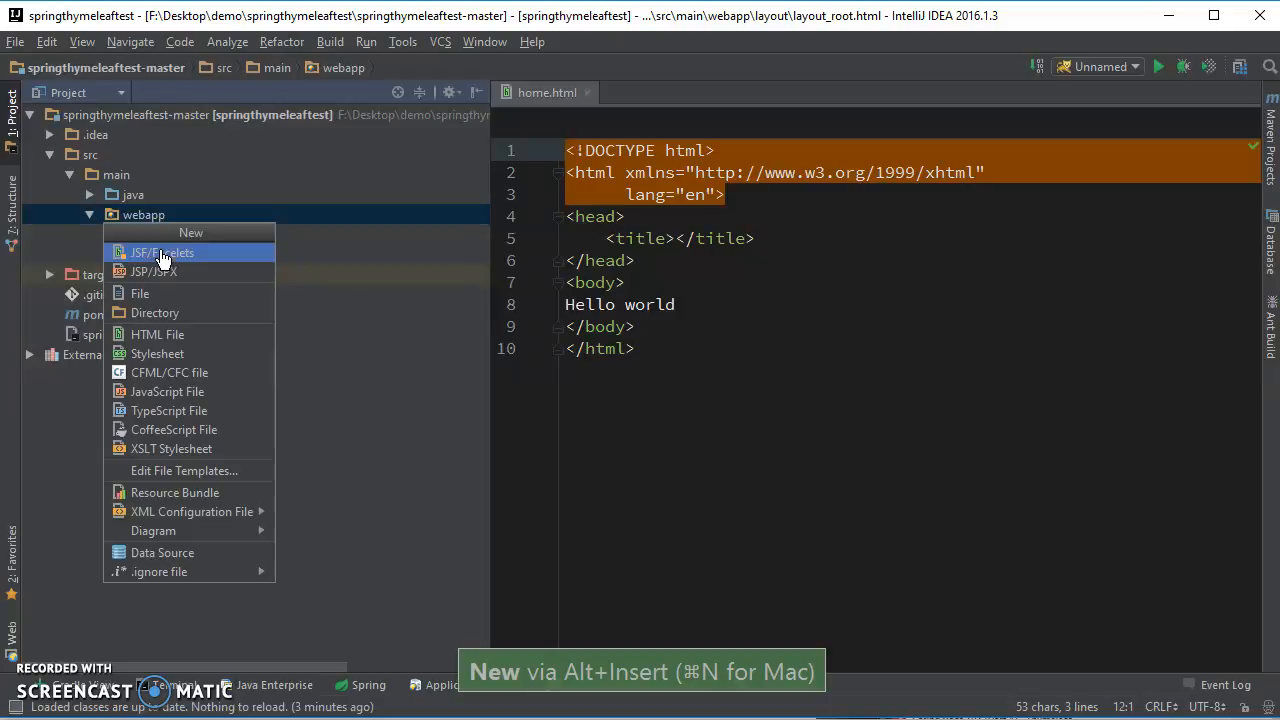
{"action": "left_click", "coordinate": [156, 312]}
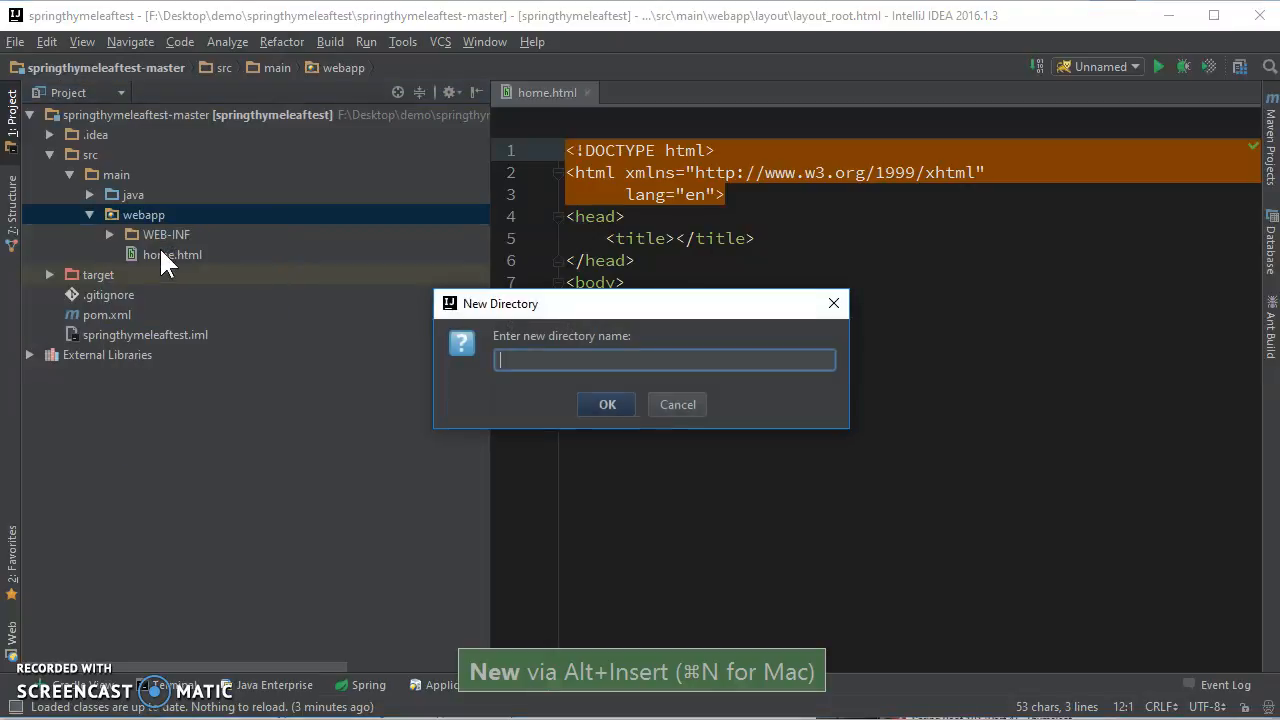
{"action": "type", "text": "layouts"}
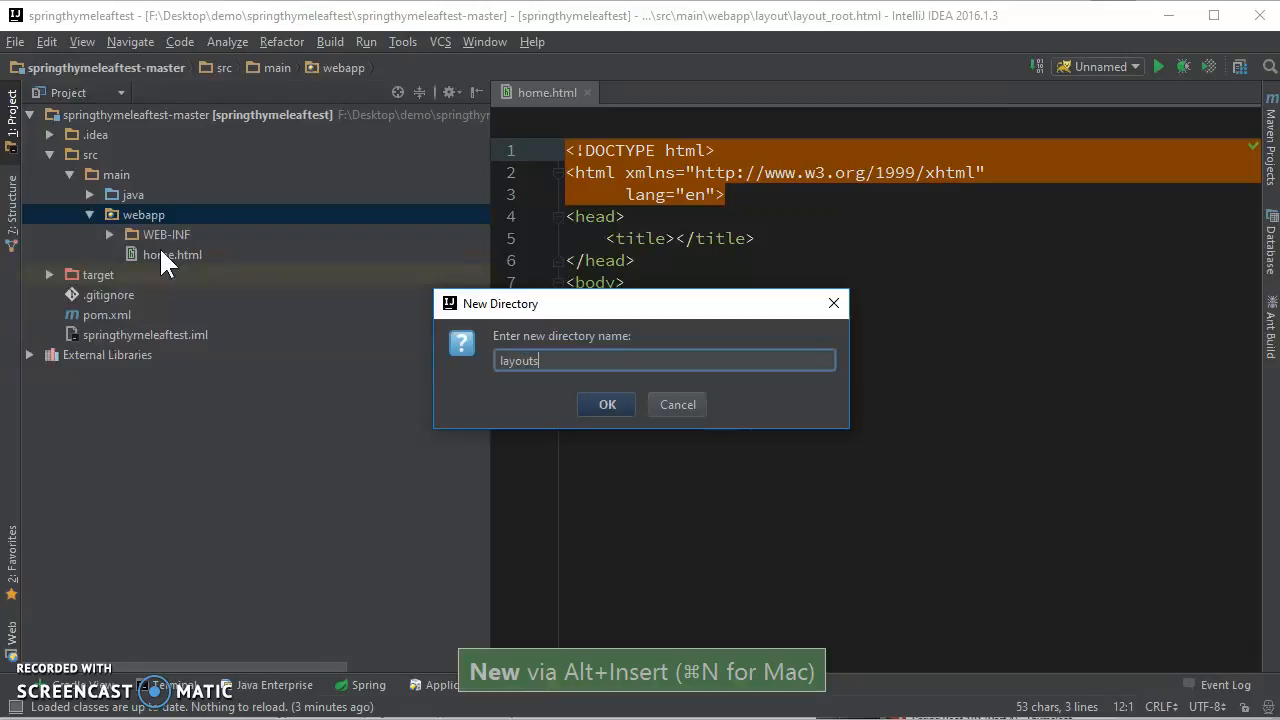
{"action": "left_click", "coordinate": [604, 404]}
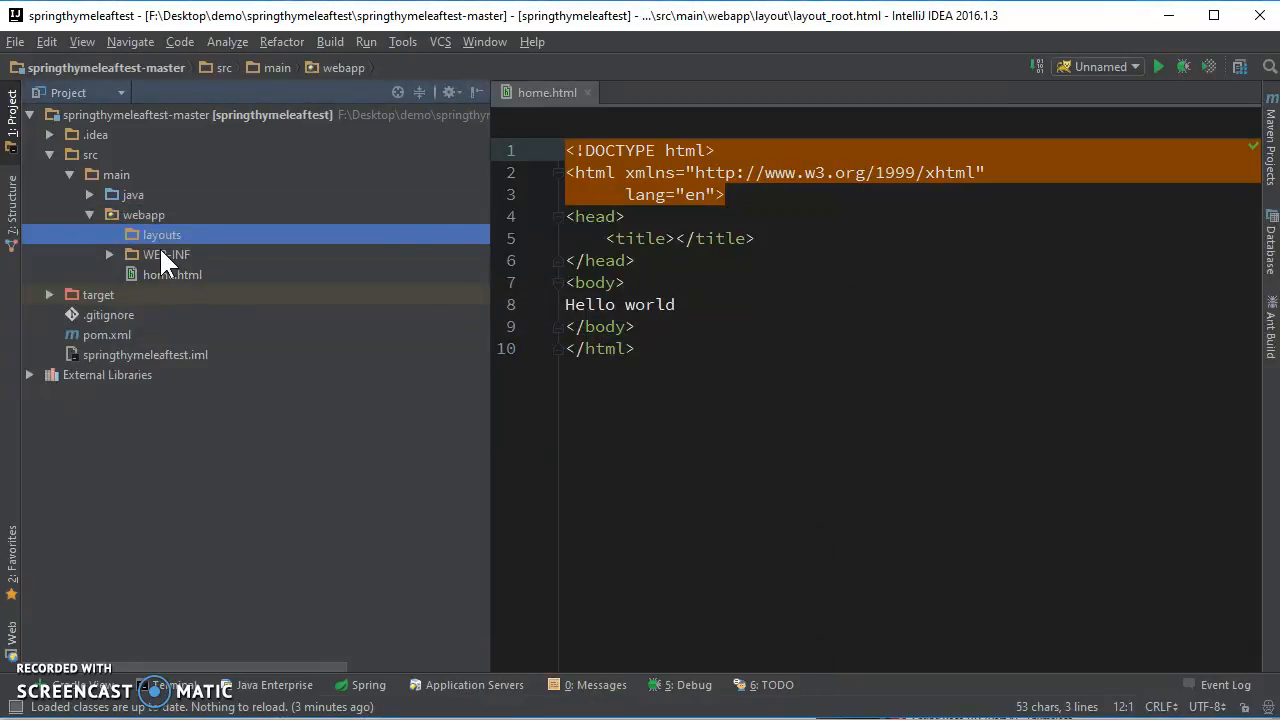
- Create an HTML 5 file named root_layout.html in the layouts folder
{"action": "right_click", "coordinate": [160, 234]}
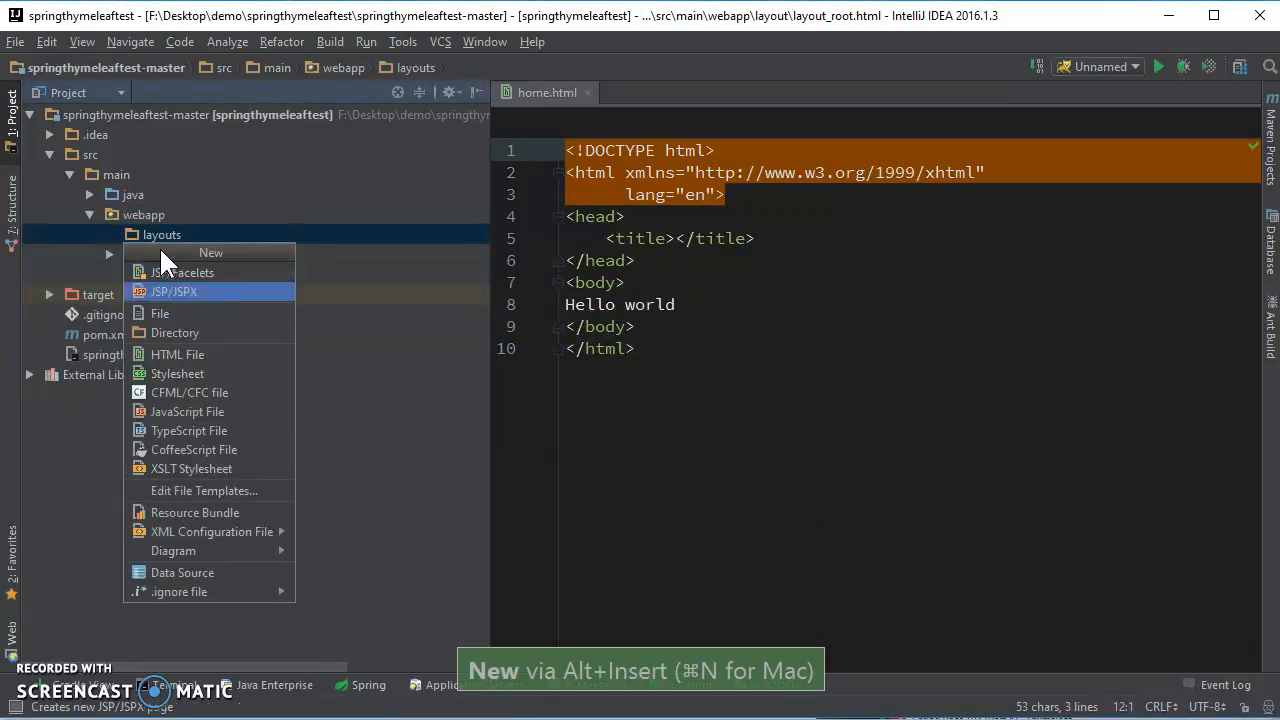
{"action": "left_click", "coordinate": [176, 354]}
{"action": "type", "text": "root_layou"}
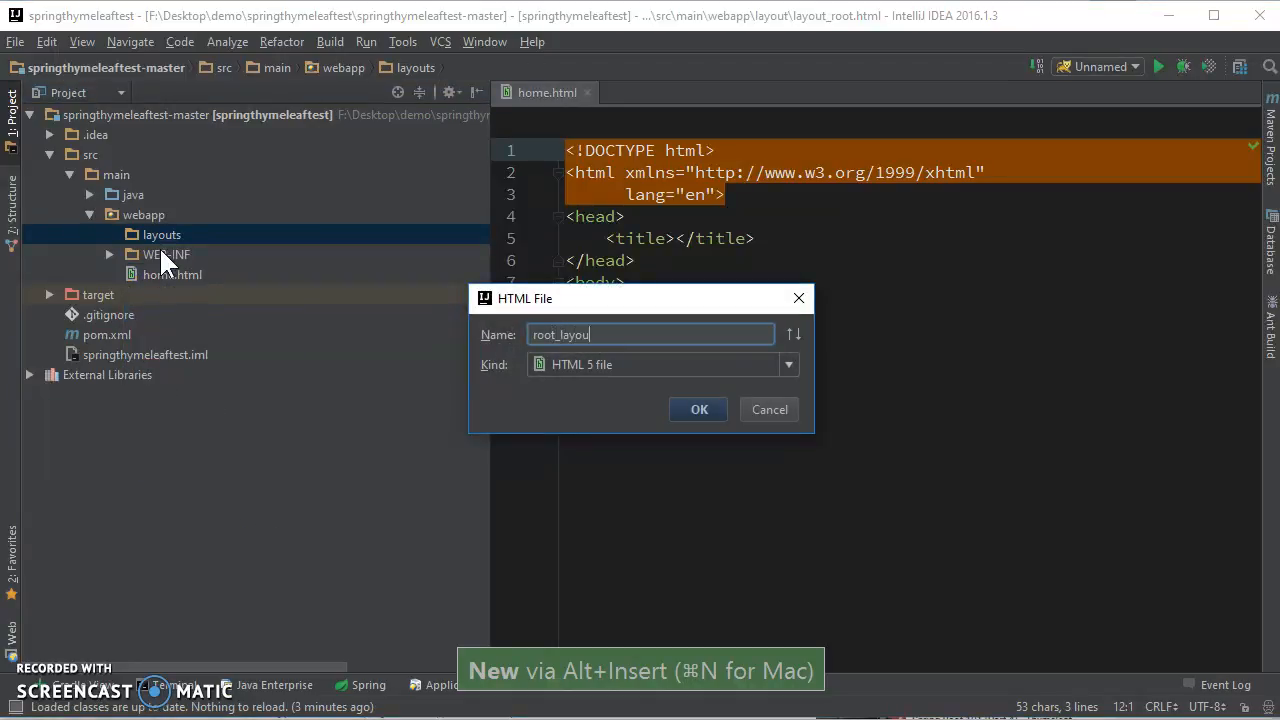
{"action": "left_click", "coordinate": [698, 408]}
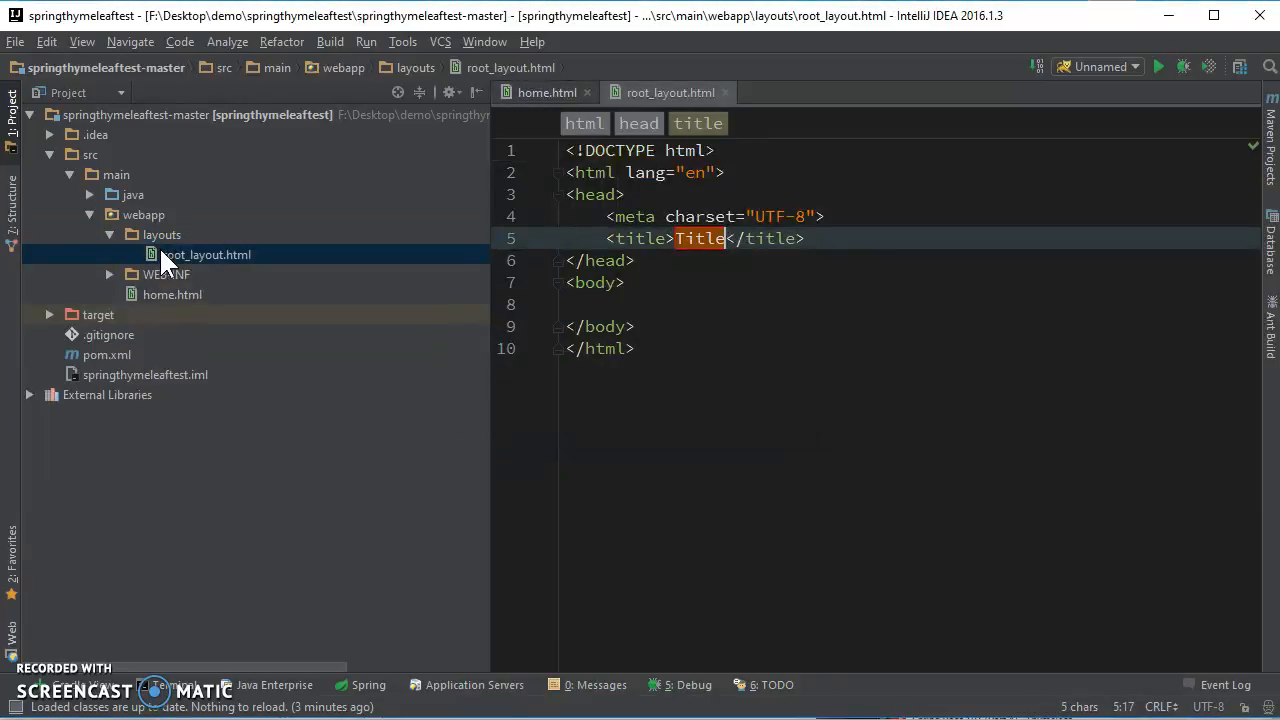
- Declare xmlns, xmlns:th and xmlns:layout on the html element and empty the title
{"action": "key", "text": "Delete"}
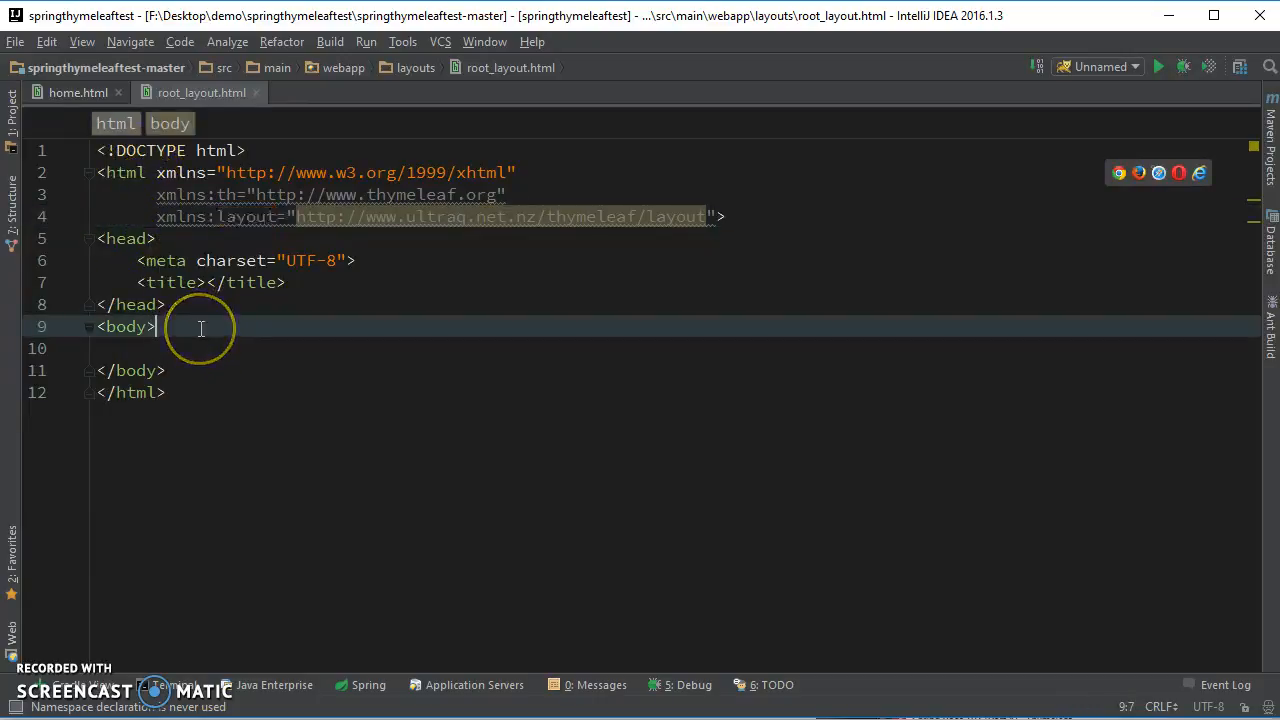
- Add <header>this is header</header> and <footer>this is footer</footer> inside the body
{"action": "key", "text": "Enter"}
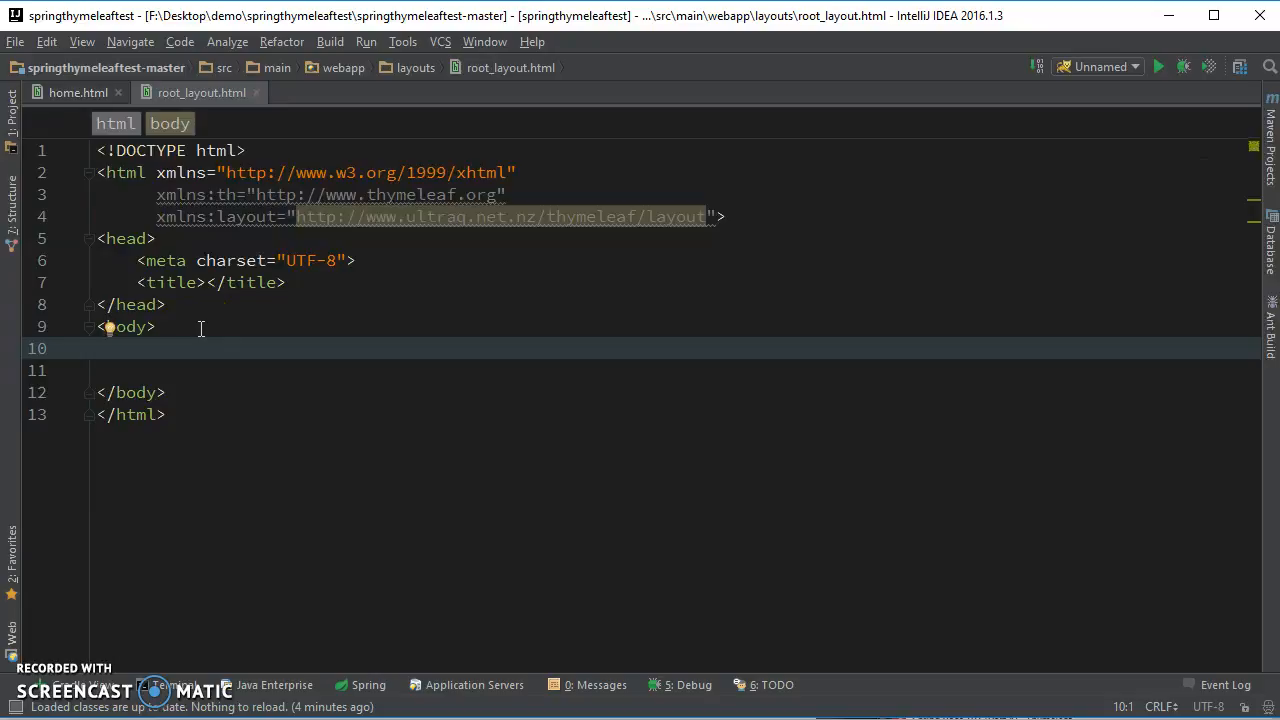
{"action": "type", "text": "<header"}
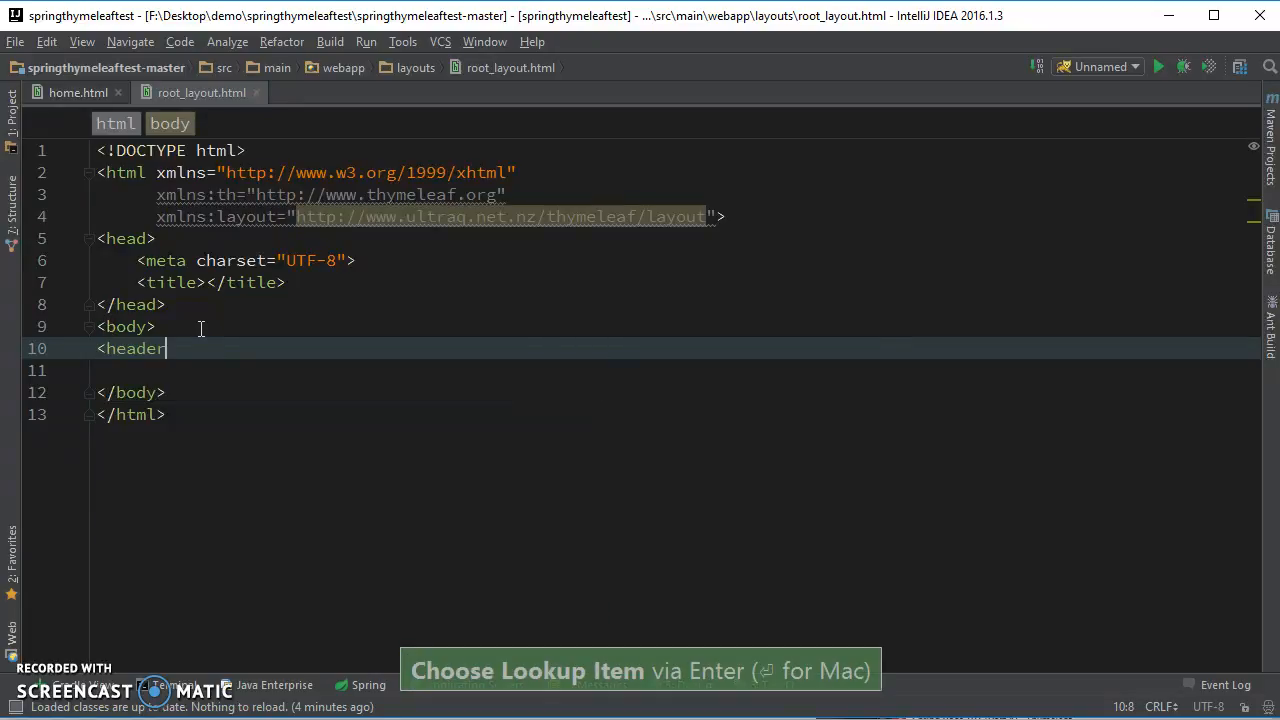
{"action": "type", "text": ">thi"}
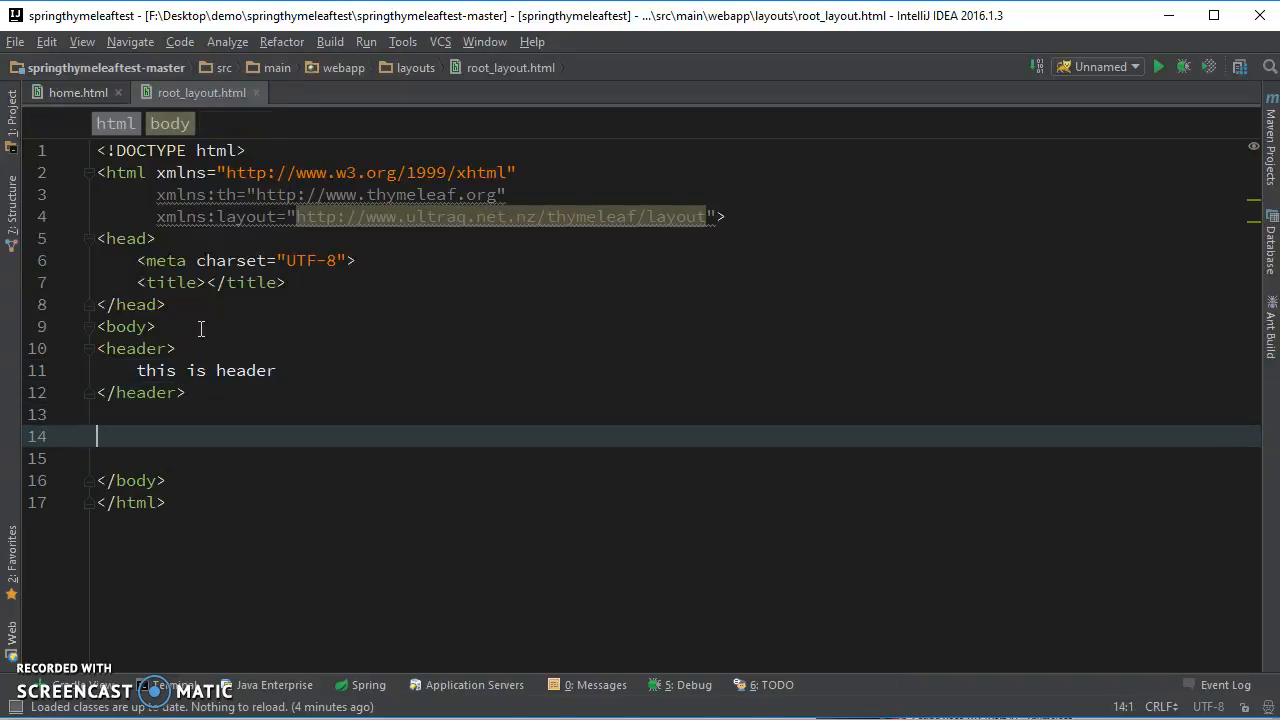
{"action": "type", "text": "<footer"}
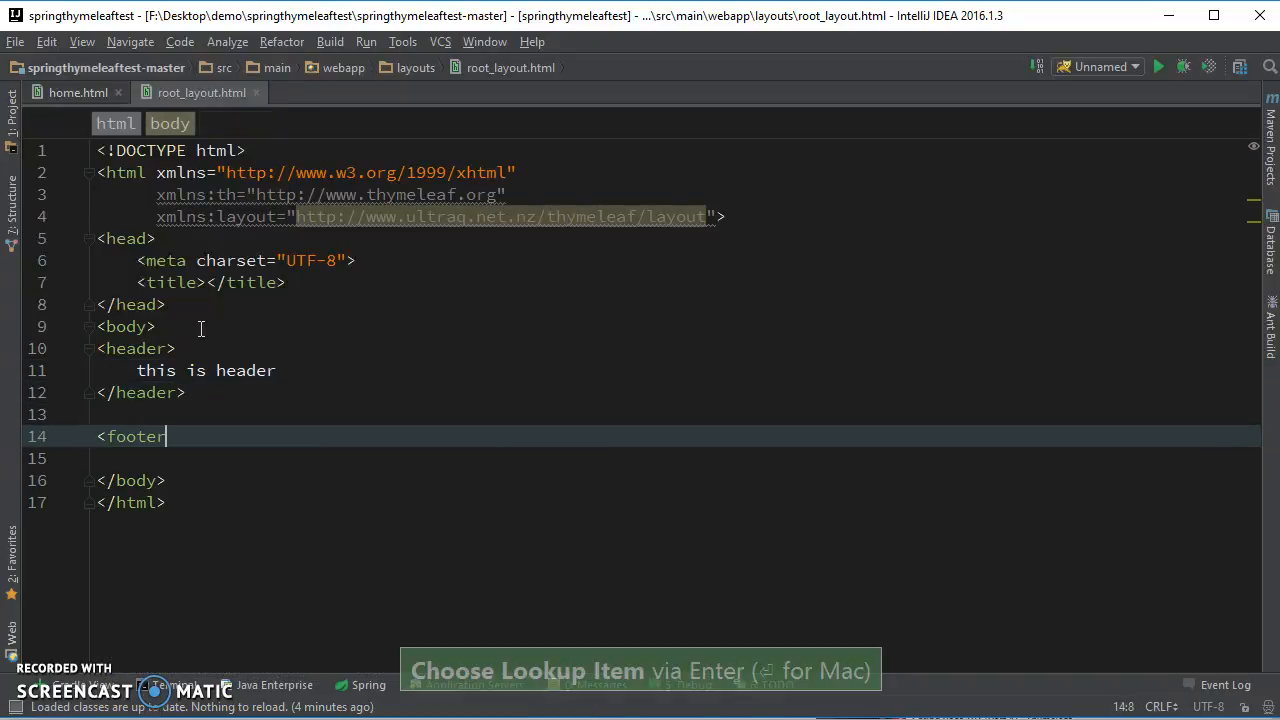
{"action": "type", "text": ">"}
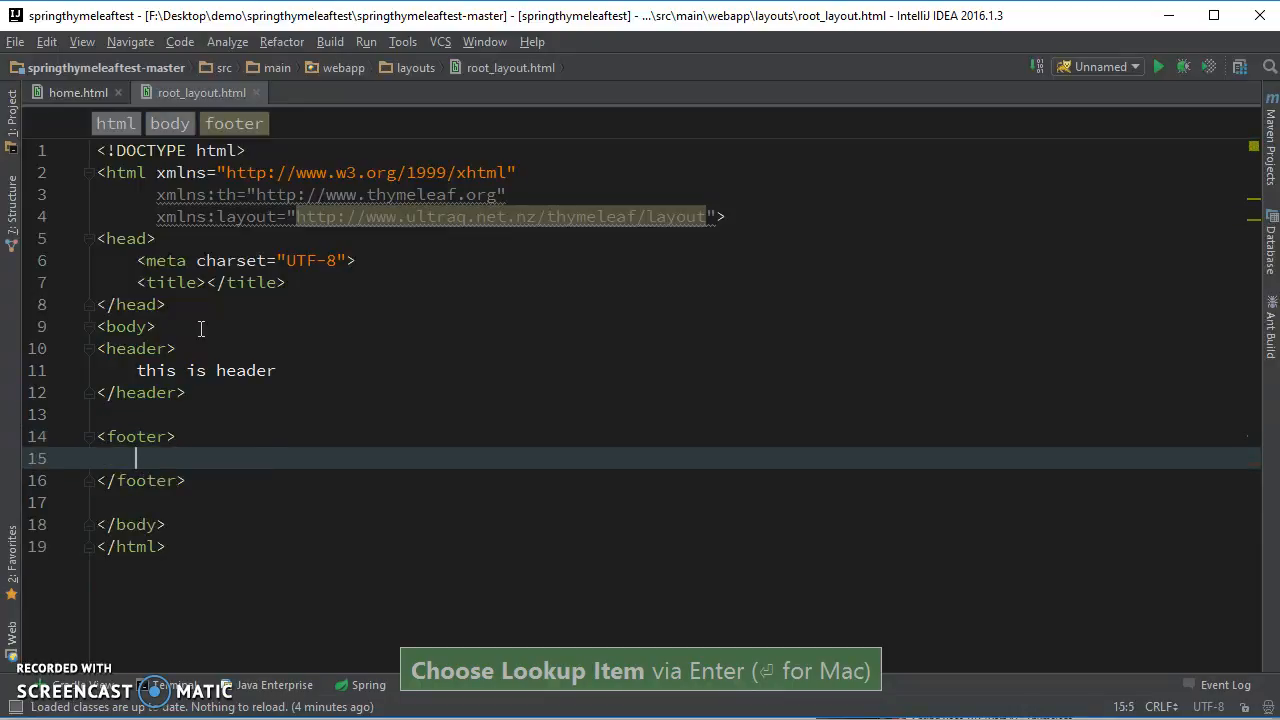
{"action": "type", "text": "this is footer"}
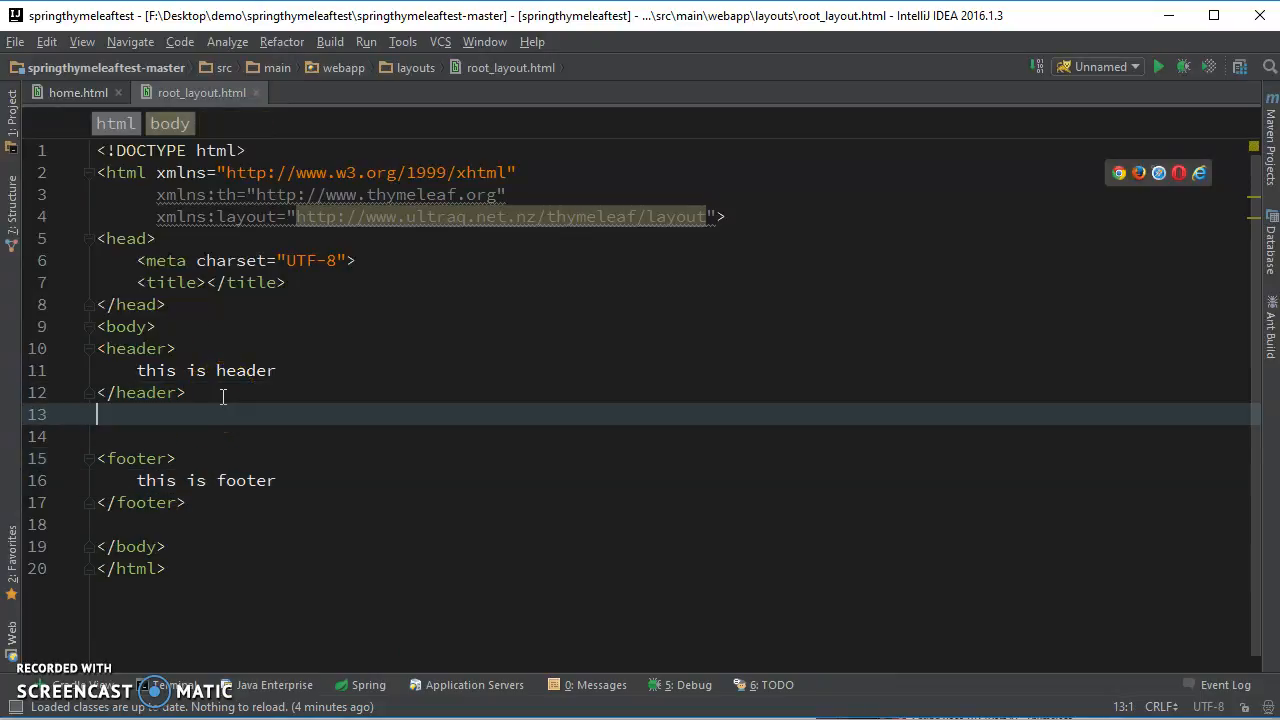
- Write a div with layout:fragment="page-content" holding placeholder text 999
{"action": "type", "text": "<di"}
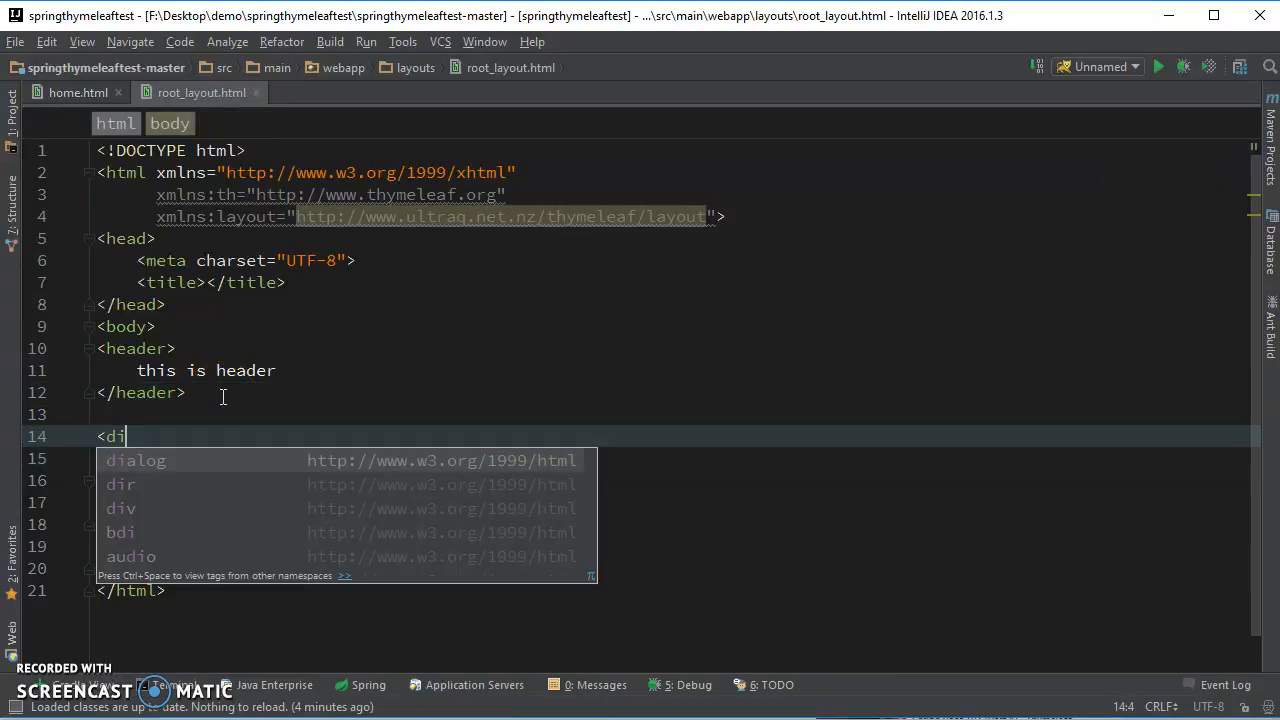
{"action": "type", "text": "v"}
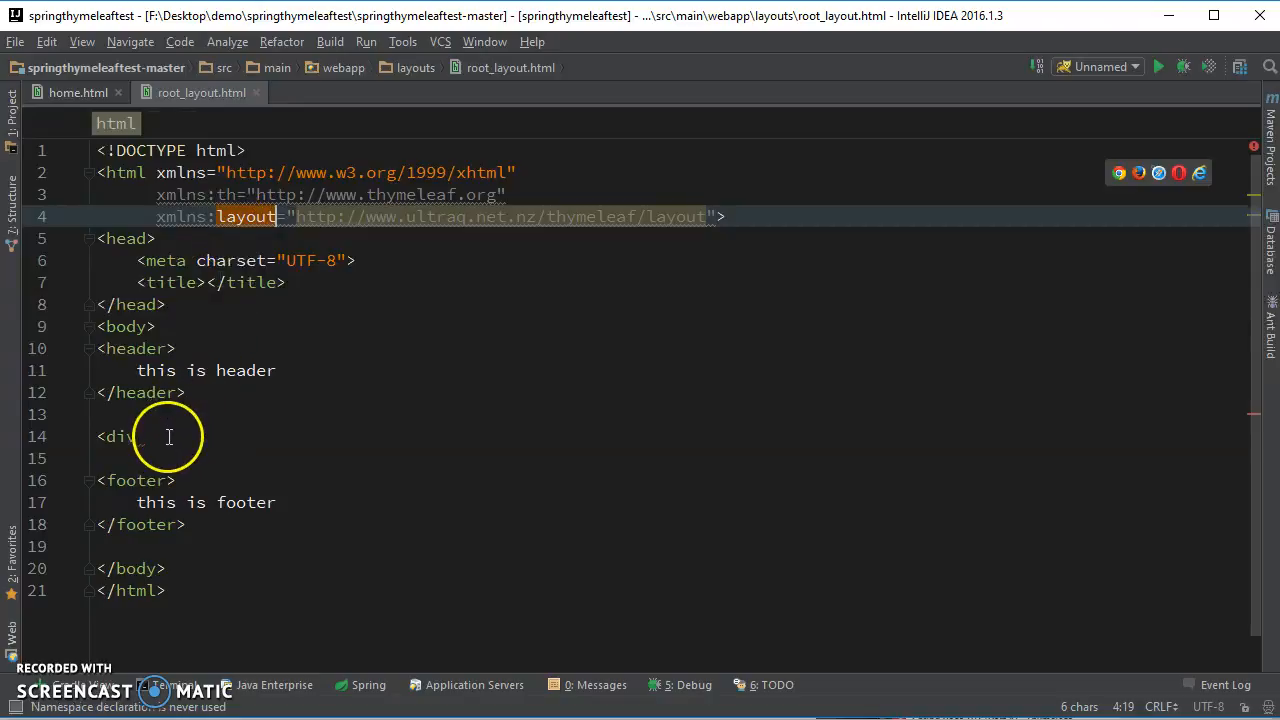
{"action": "type", "text": "la"}
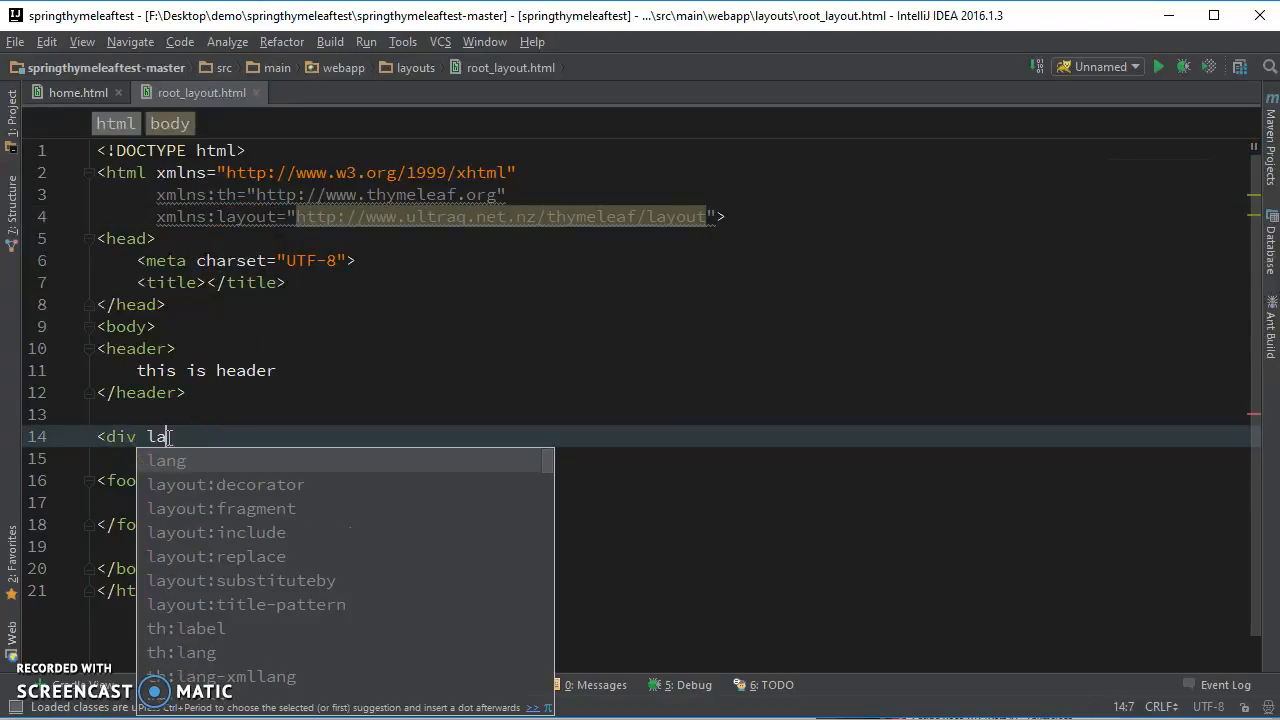
{"action": "type", "text": "y"}
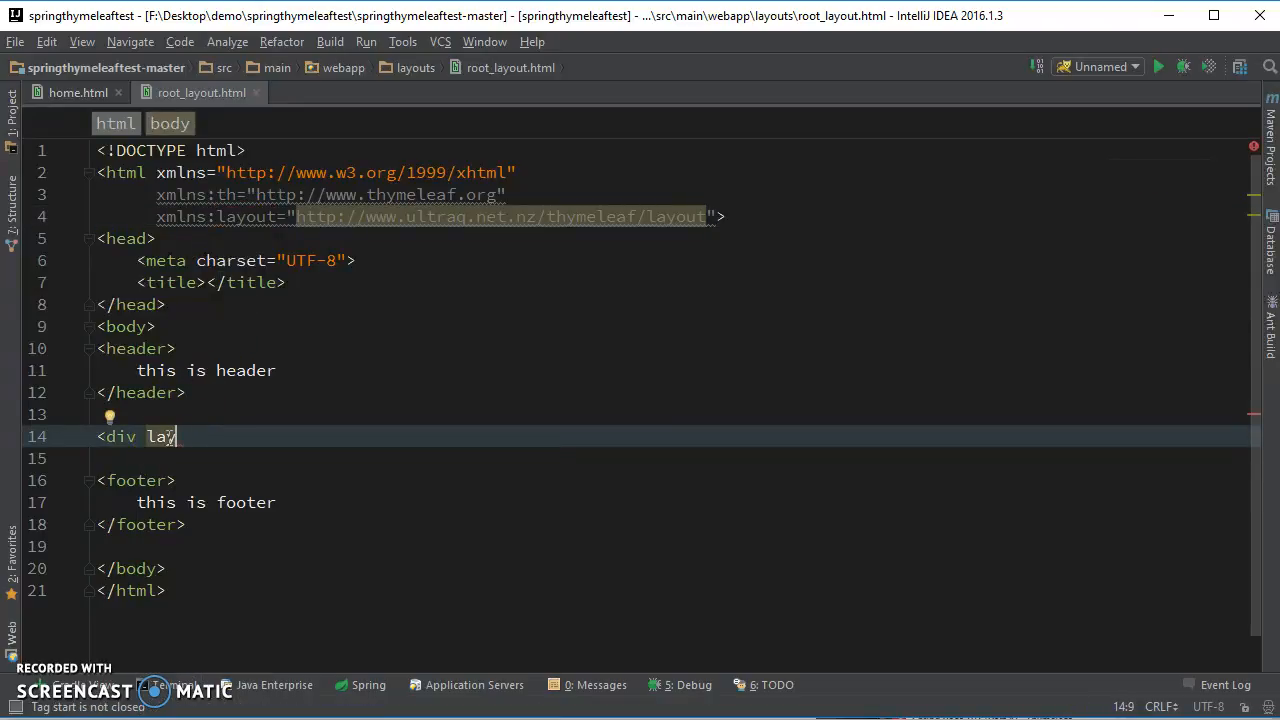
{"action": "type", "text": "yout:fragment=\""}
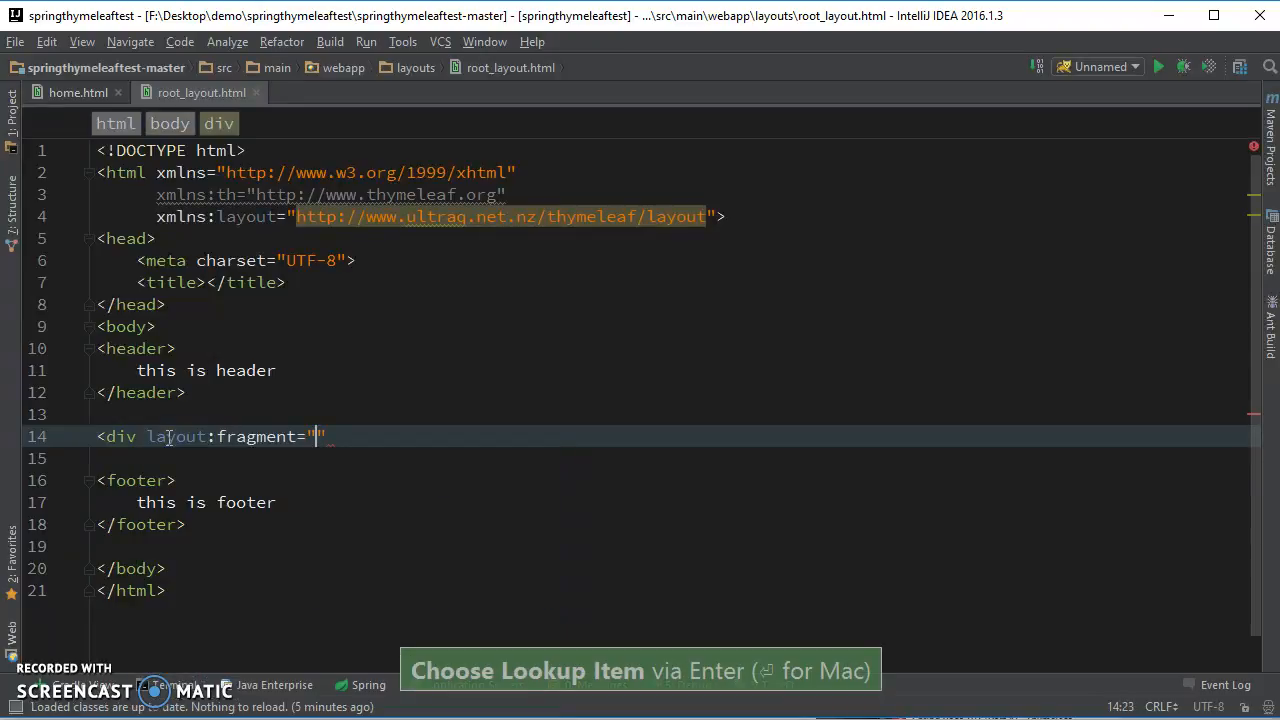
{"action": "type", "text": "page-conte"}
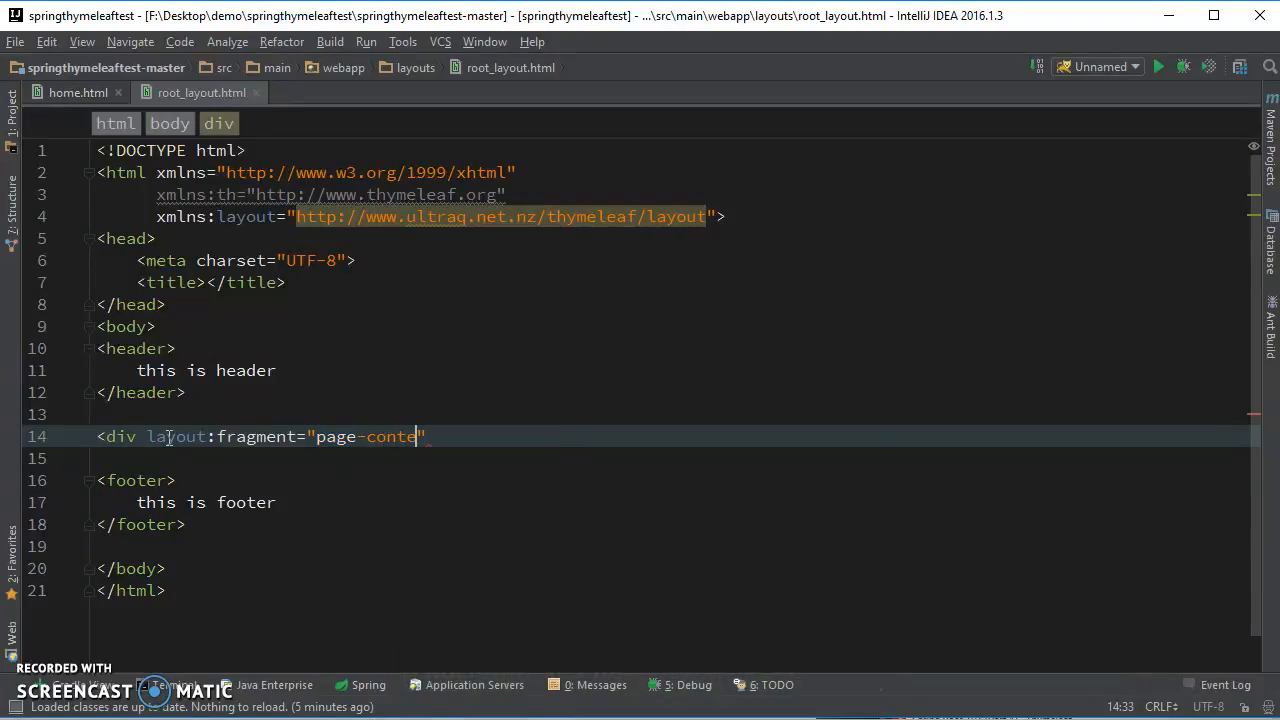
{"action": "type", "text": "nt"}
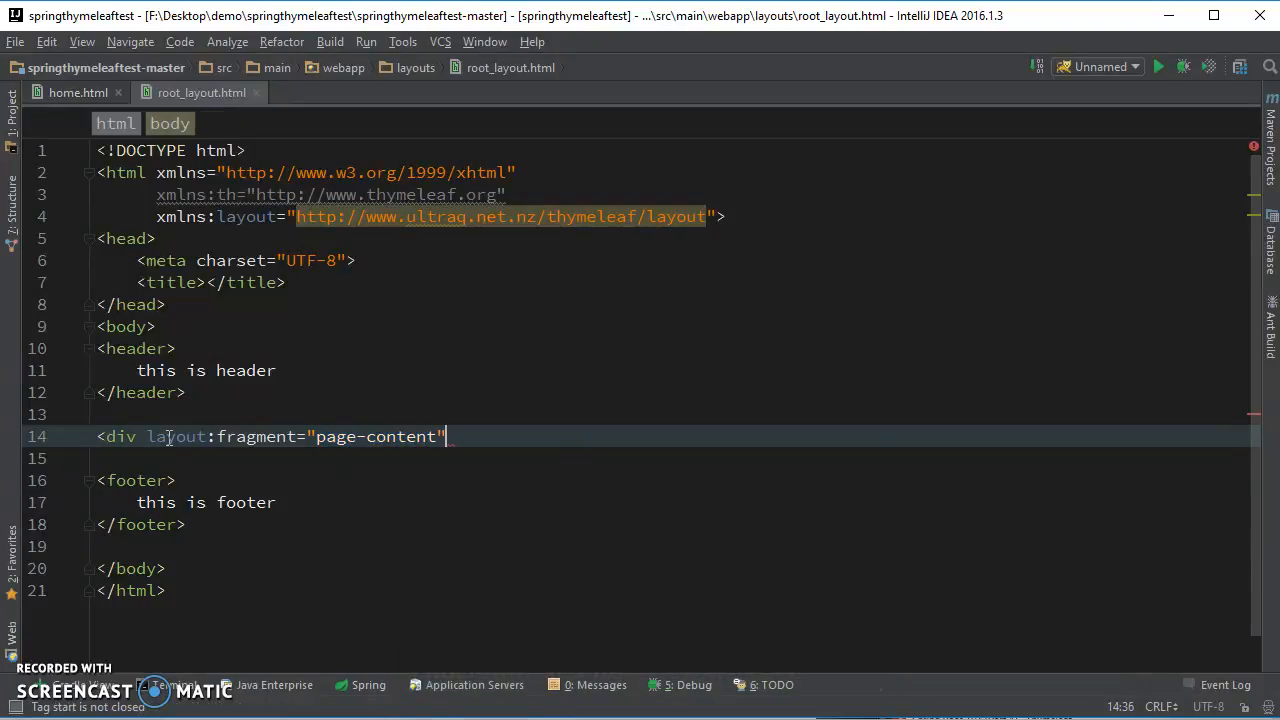
{"action": "type", "text": "></div>"}
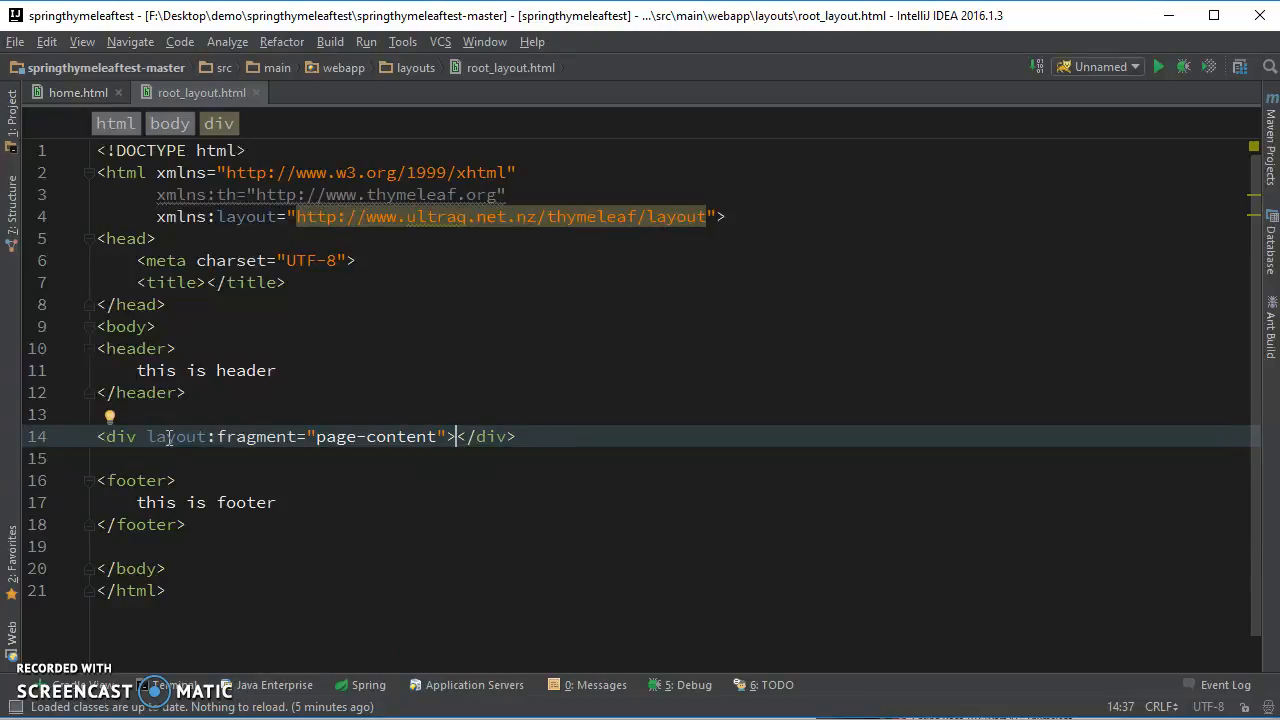
{"action": "type", "text": "999"}
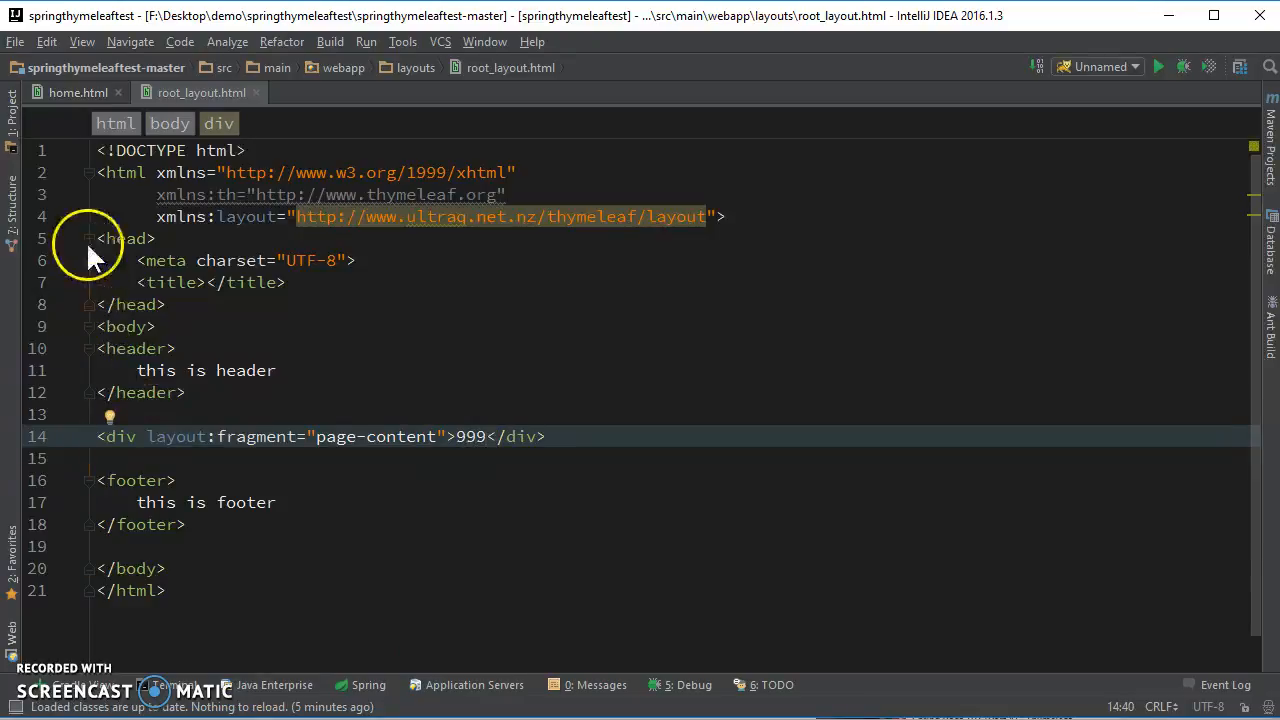
{"action": "mouse_move", "coordinate": [84, 136]}
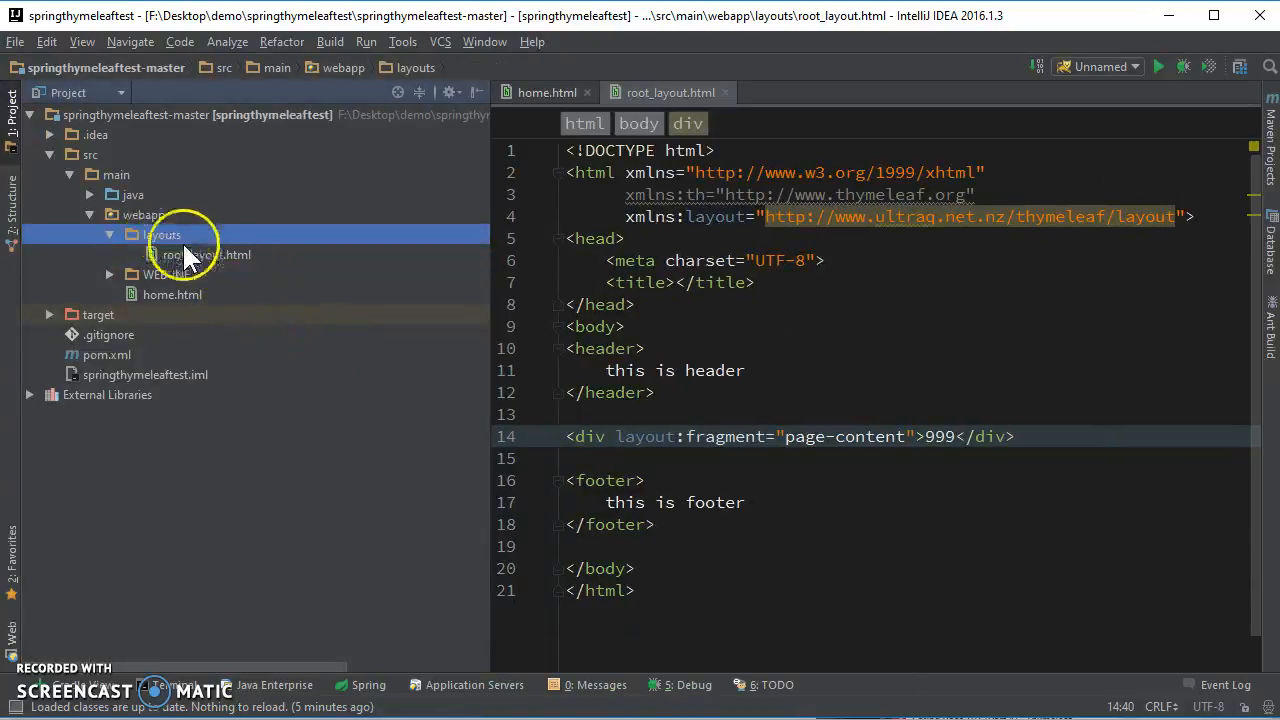
- Expand the layouts folder to confirm root_layout.html is inside it
{"action": "left_click", "coordinate": [208, 254]}
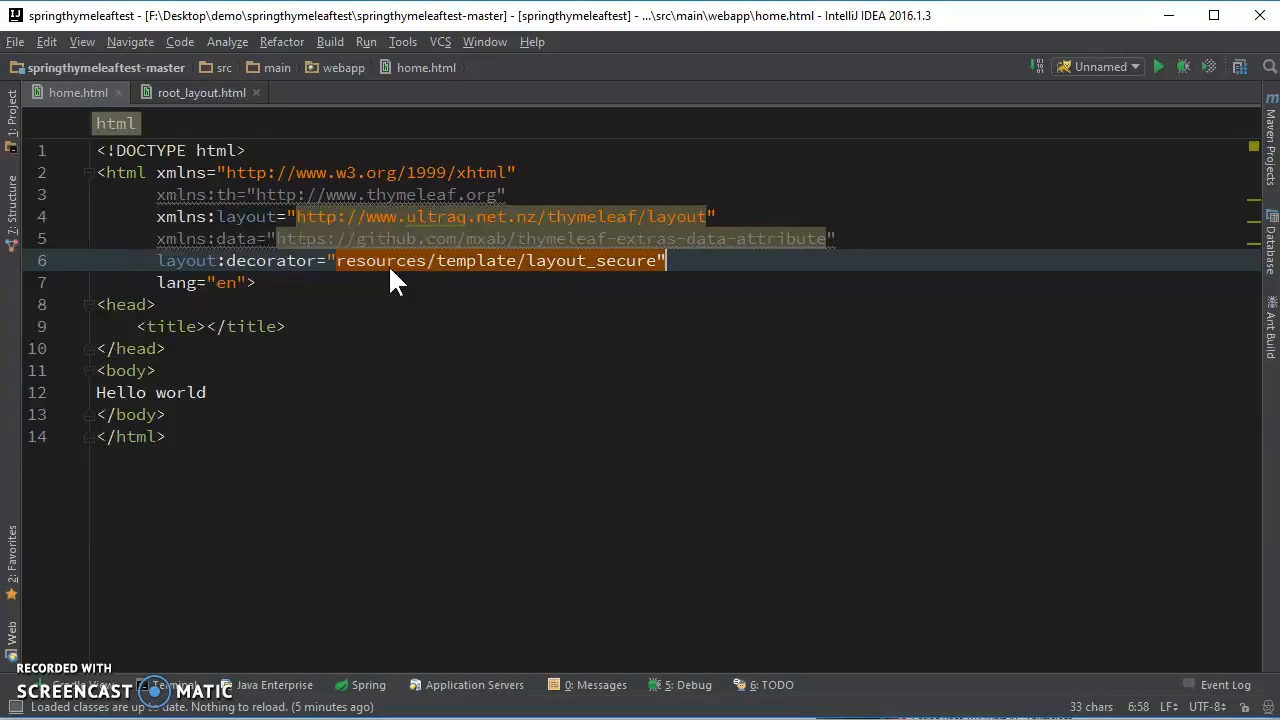
- Set home.html's layout:decorator value to layouts/root_layout
{"action": "type", "text": "layout:decorator=\"layou"}
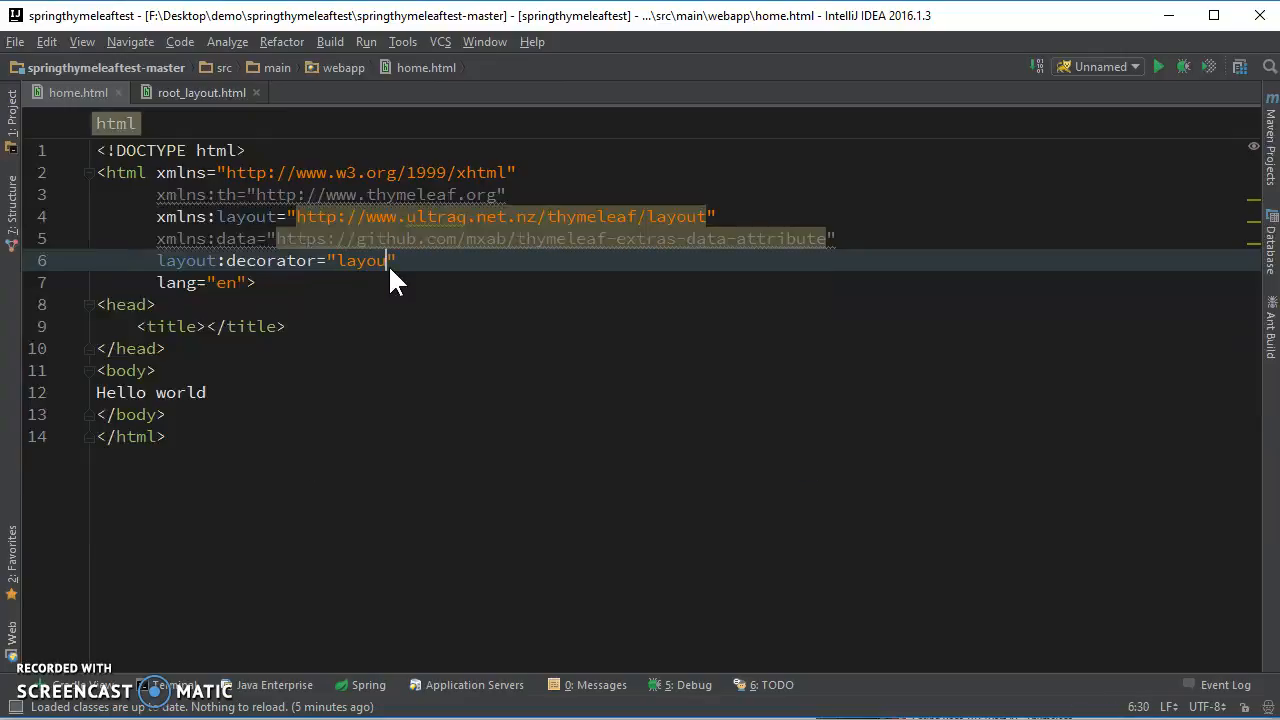
{"action": "type", "text": "s/"}
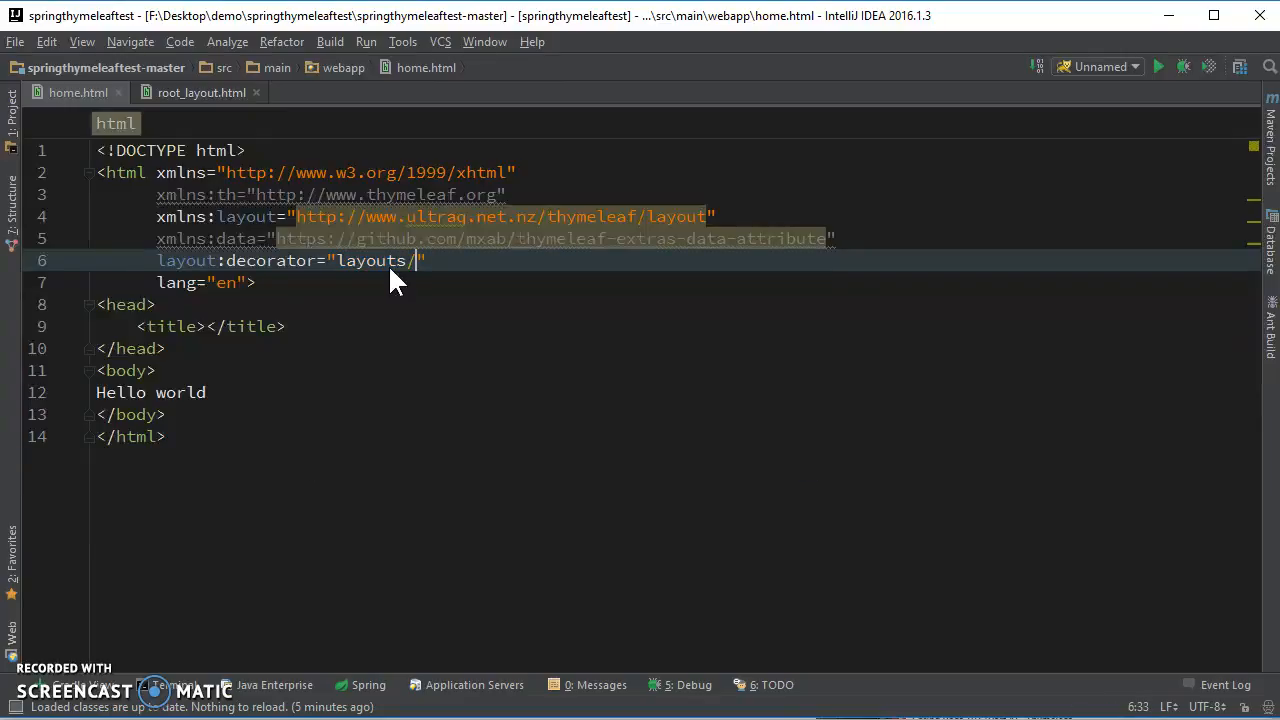
{"action": "type", "text": "root_layo"}
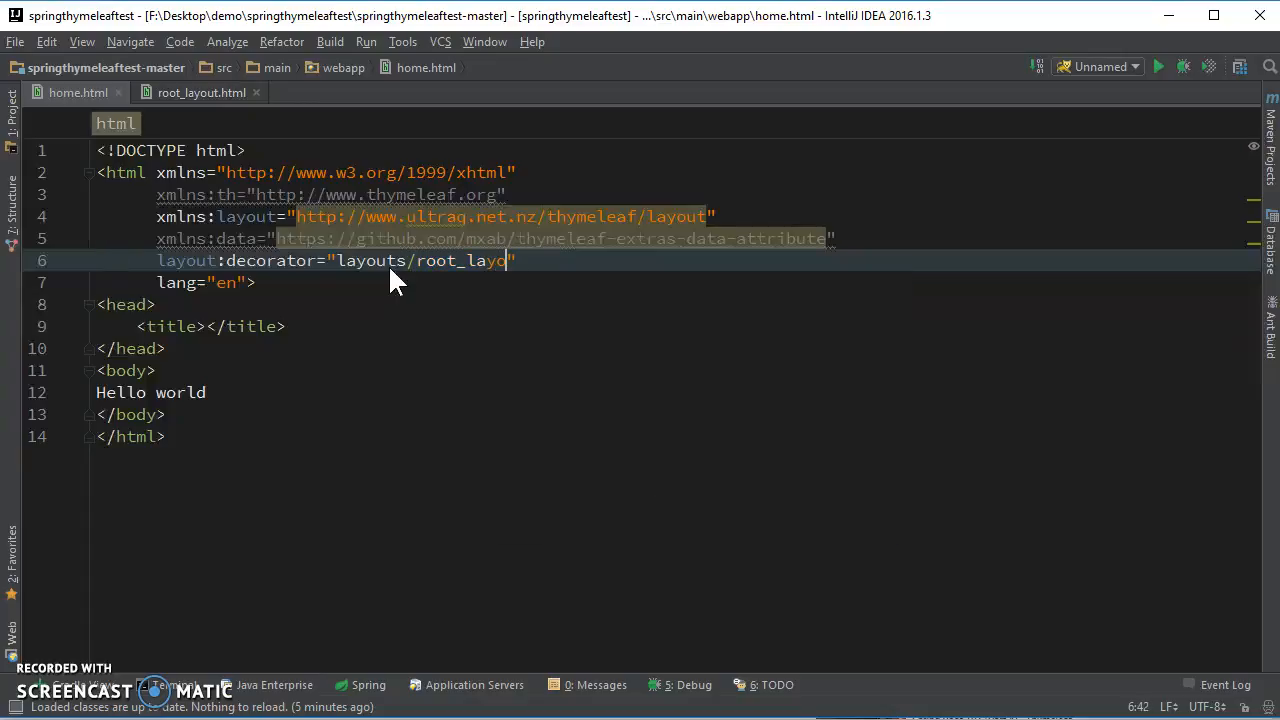
{"action": "type", "text": "ut"}
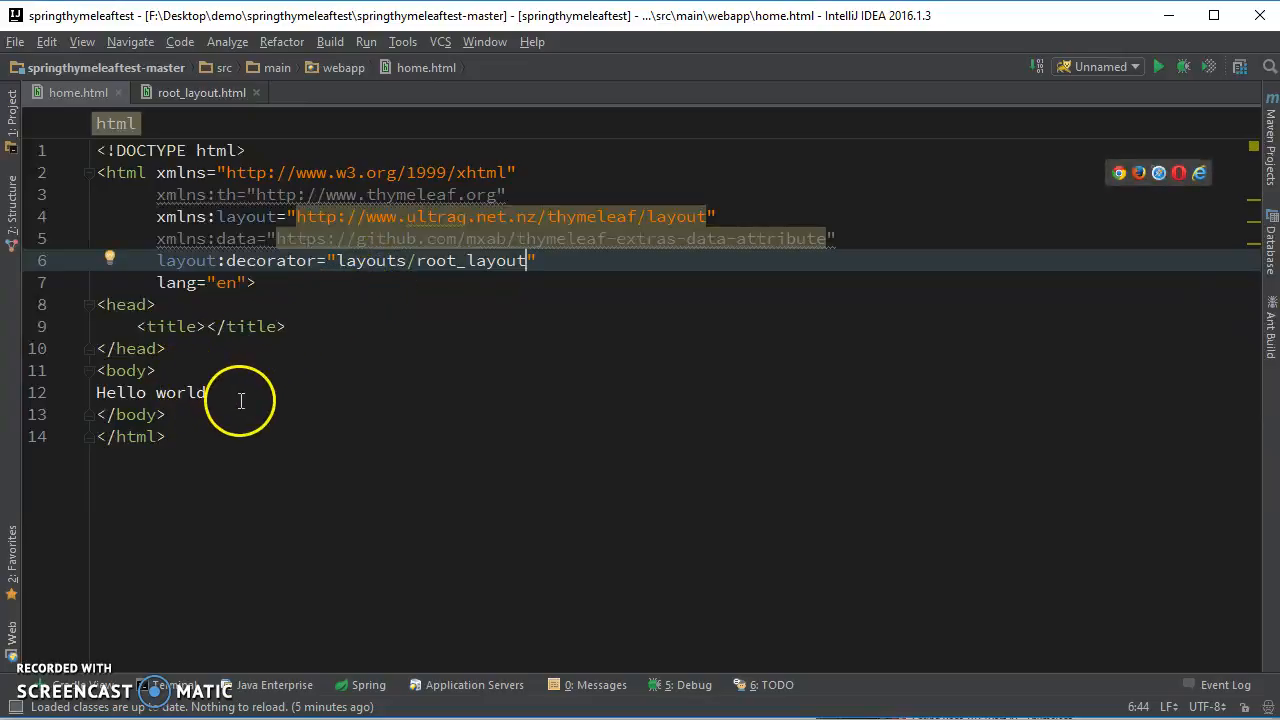
- Replace Hello world with a page-content fragment div reading 'This is child page content'
{"action": "key", "text": "Delete"}
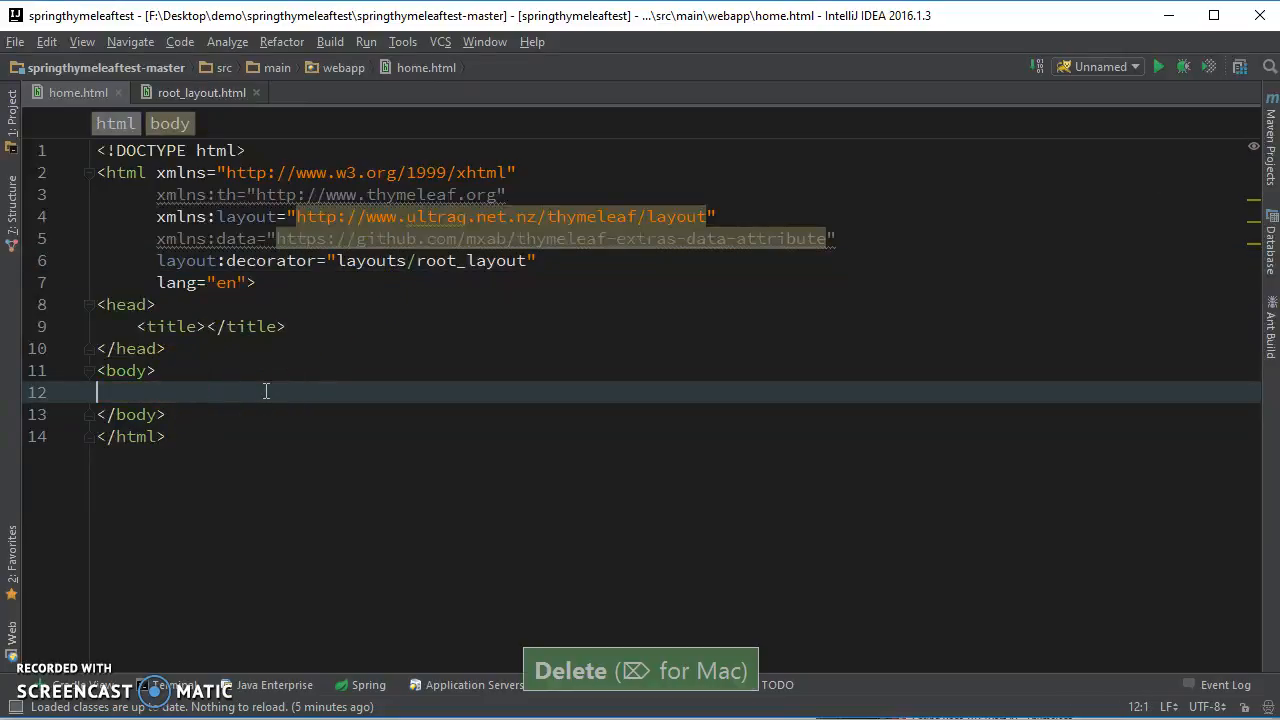
{"action": "type", "text": "<"}
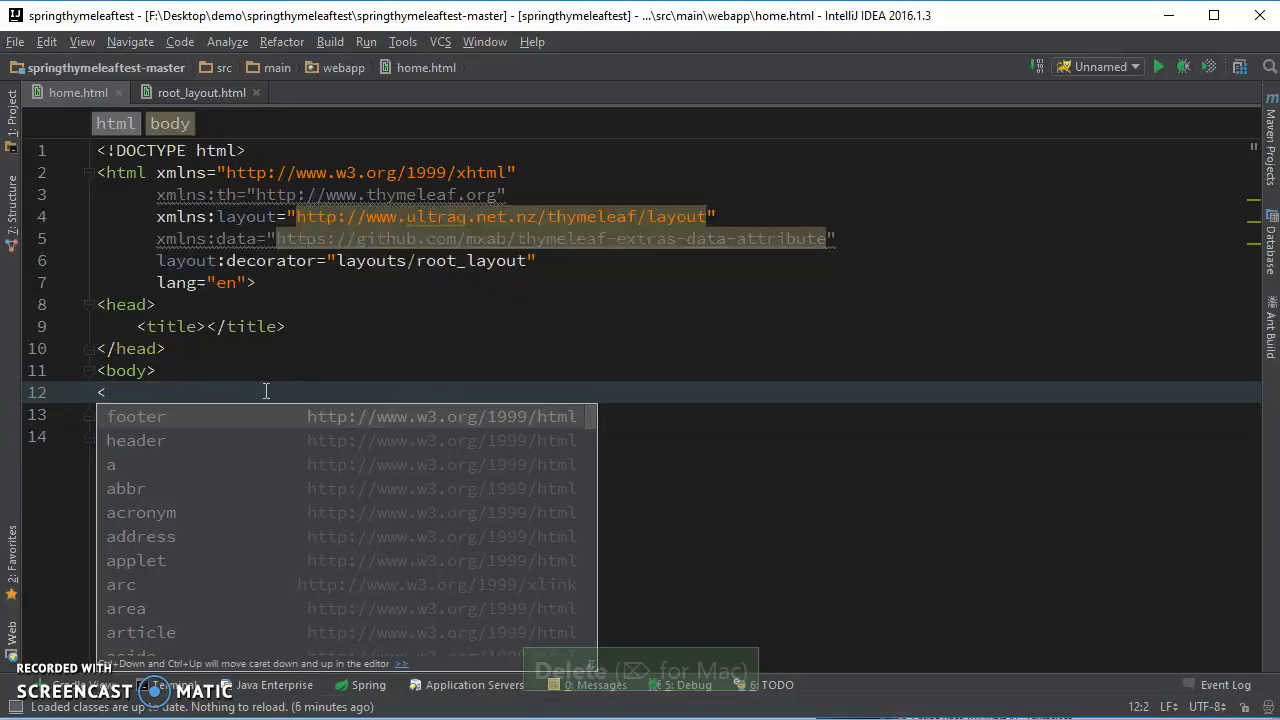
{"action": "type", "text": "div"}
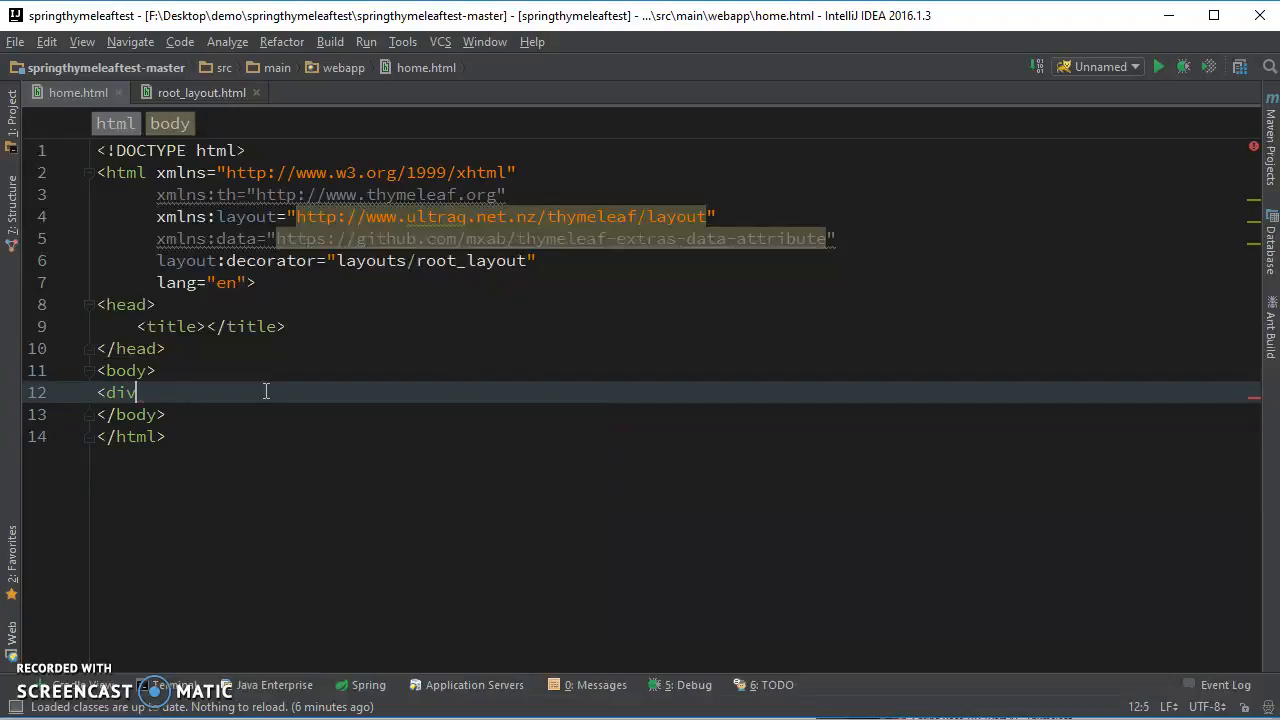
{"action": "type", "text": "\" \""}
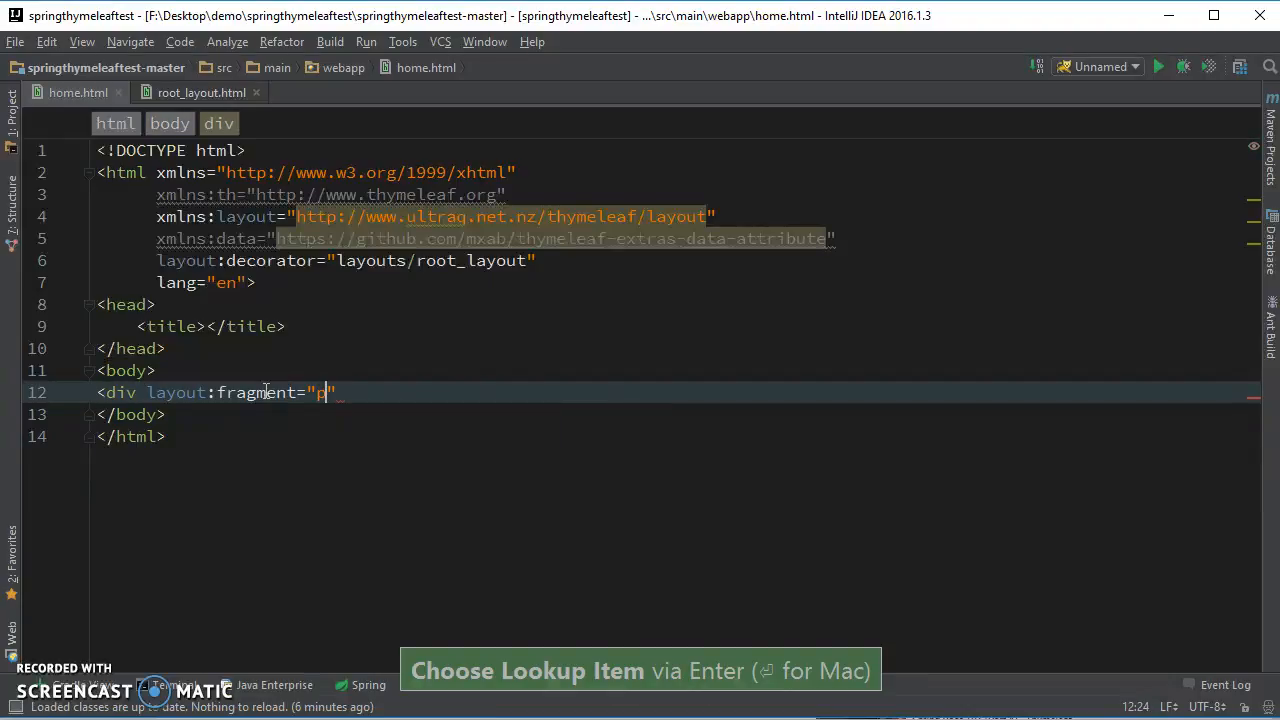
{"action": "type", "text": "age-content"}
{"action": "type", "text": "This is child p"}
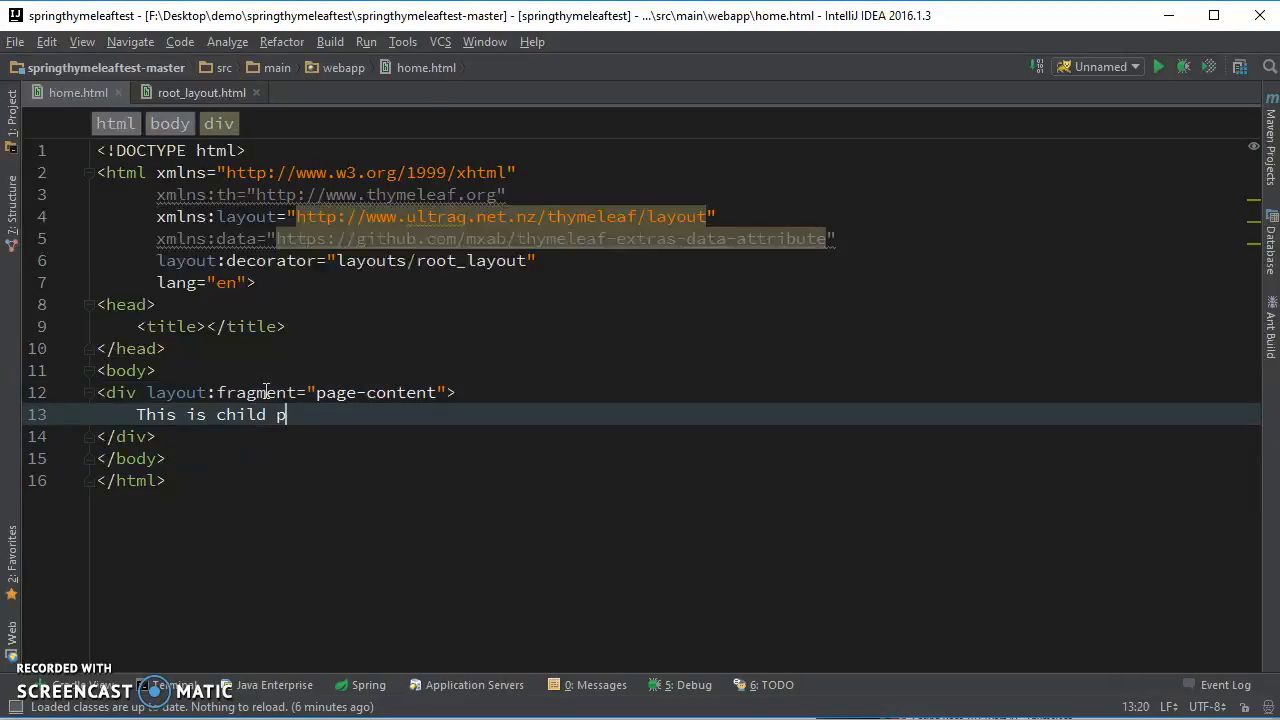
{"action": "type", "text": "age content"}
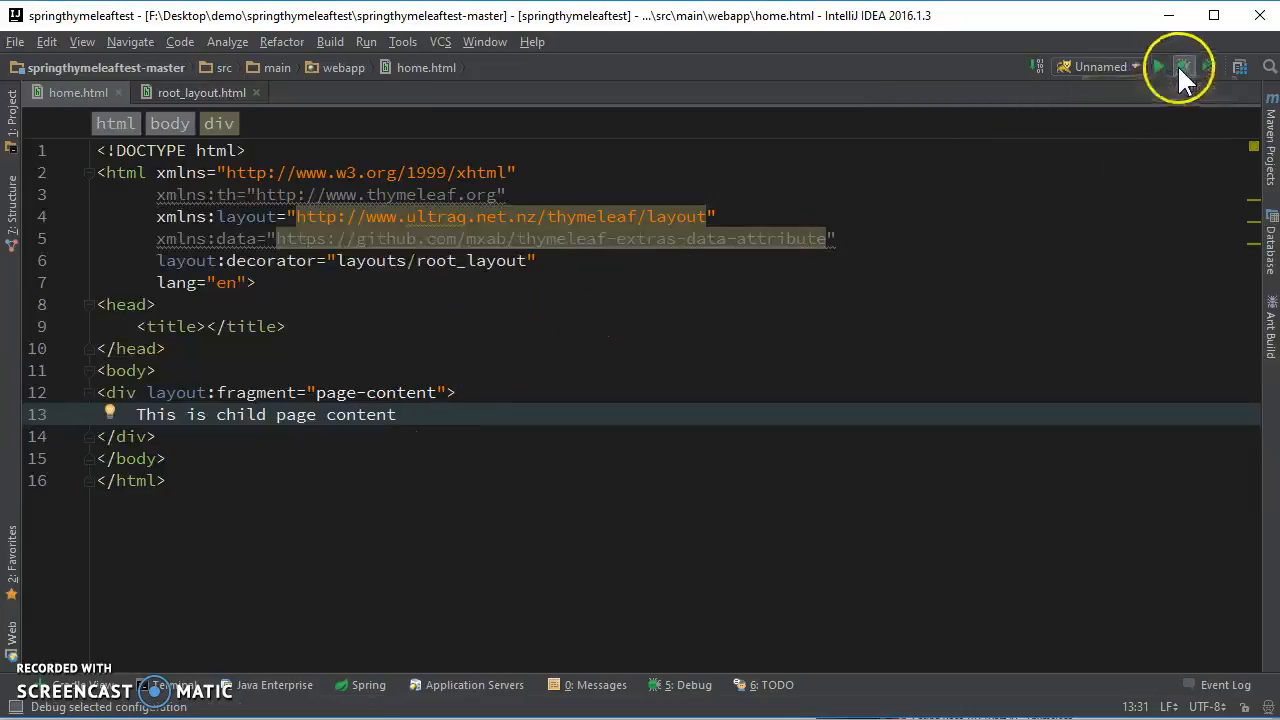
- Run the Unnamed configuration in debug mode and watch the Tomcat server log
{"action": "left_click", "coordinate": [1184, 62]}
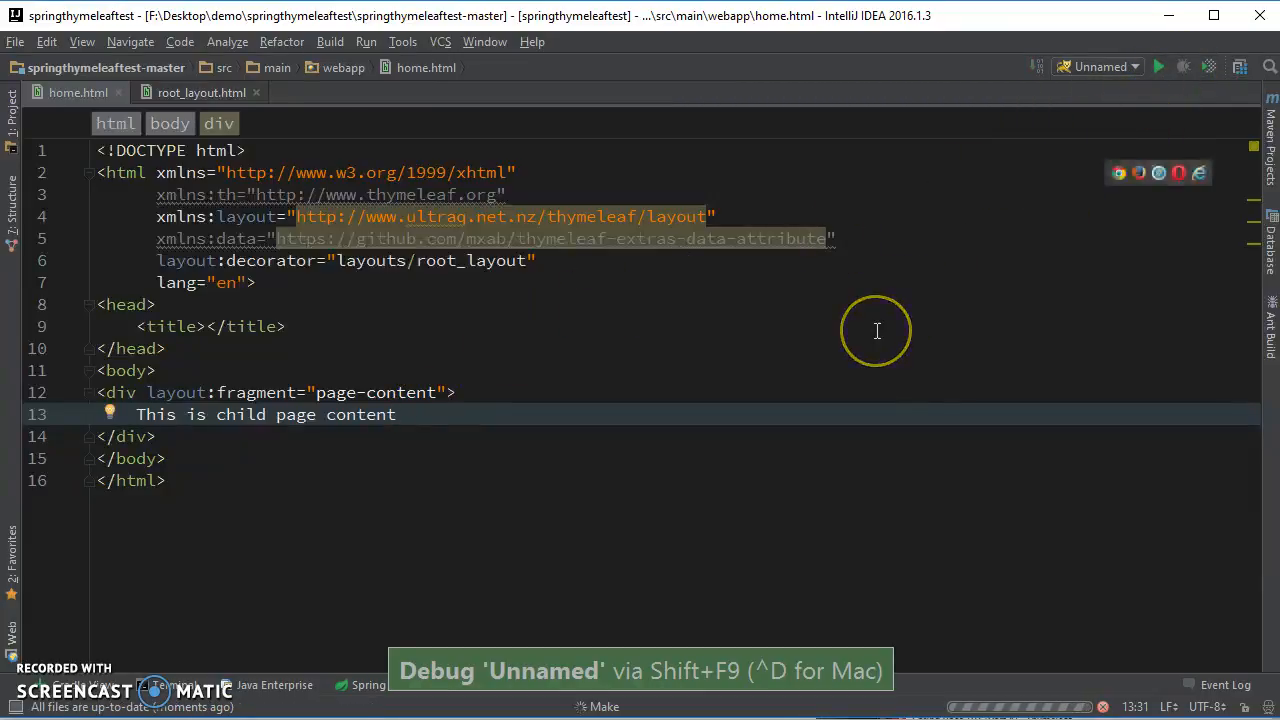
{"action": "key", "text": "alt+tab"}
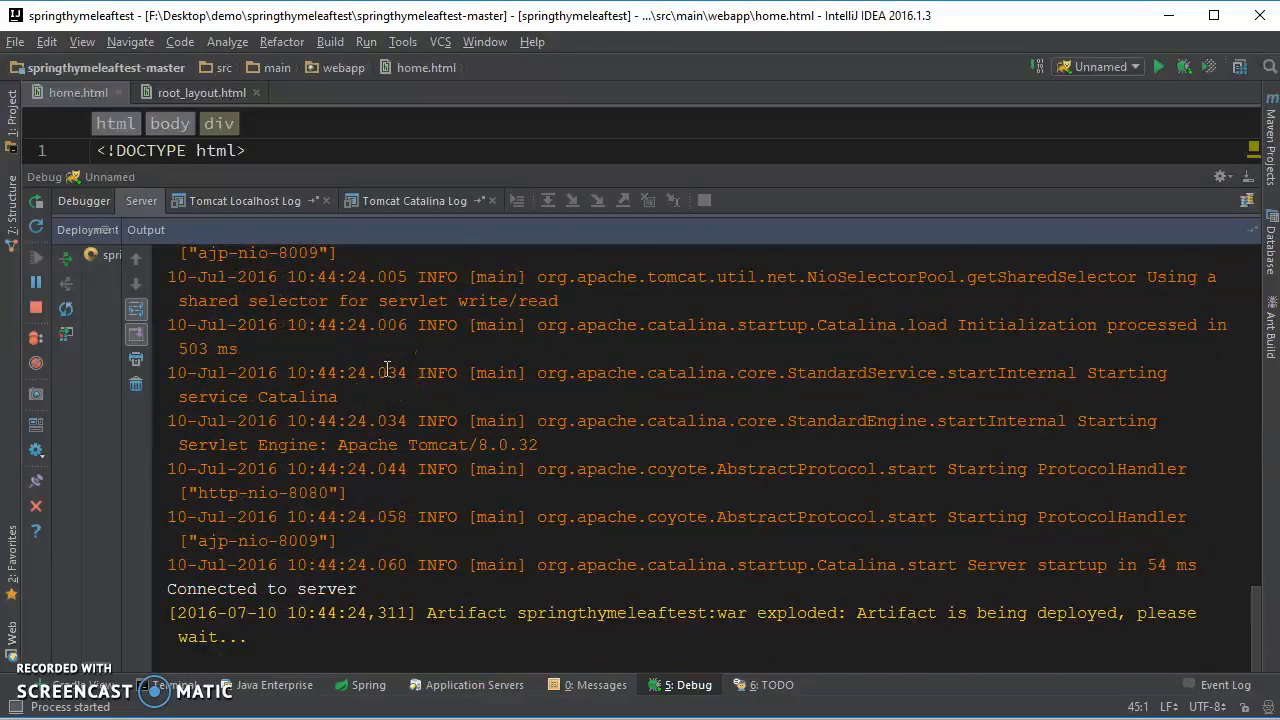
{"action": "scroll", "scroll_direction": "down", "scroll_amount": 3}
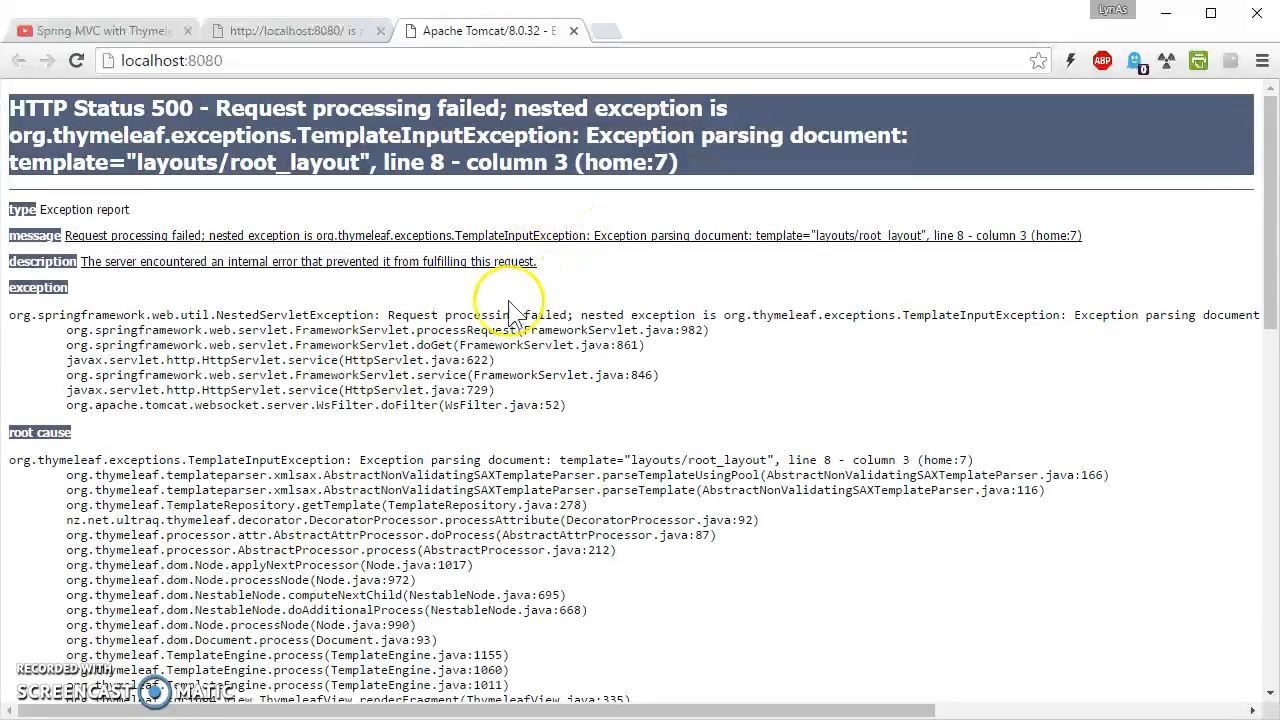
- Read the HTTP 500 TemplateInputException for layouts/root_layout line 8, selecting root_layout
{"action": "double_click", "coordinate": [296, 162]}
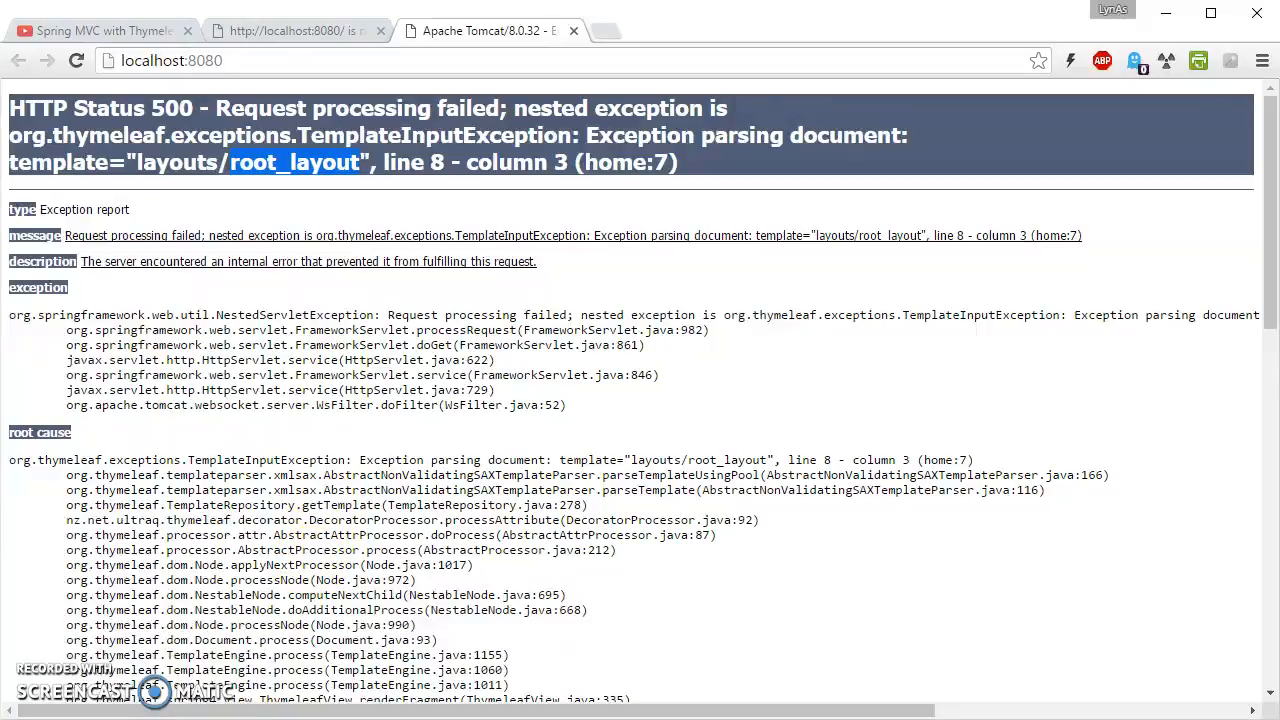
{"action": "scroll", "scroll_direction": "down", "scroll_amount": 3}
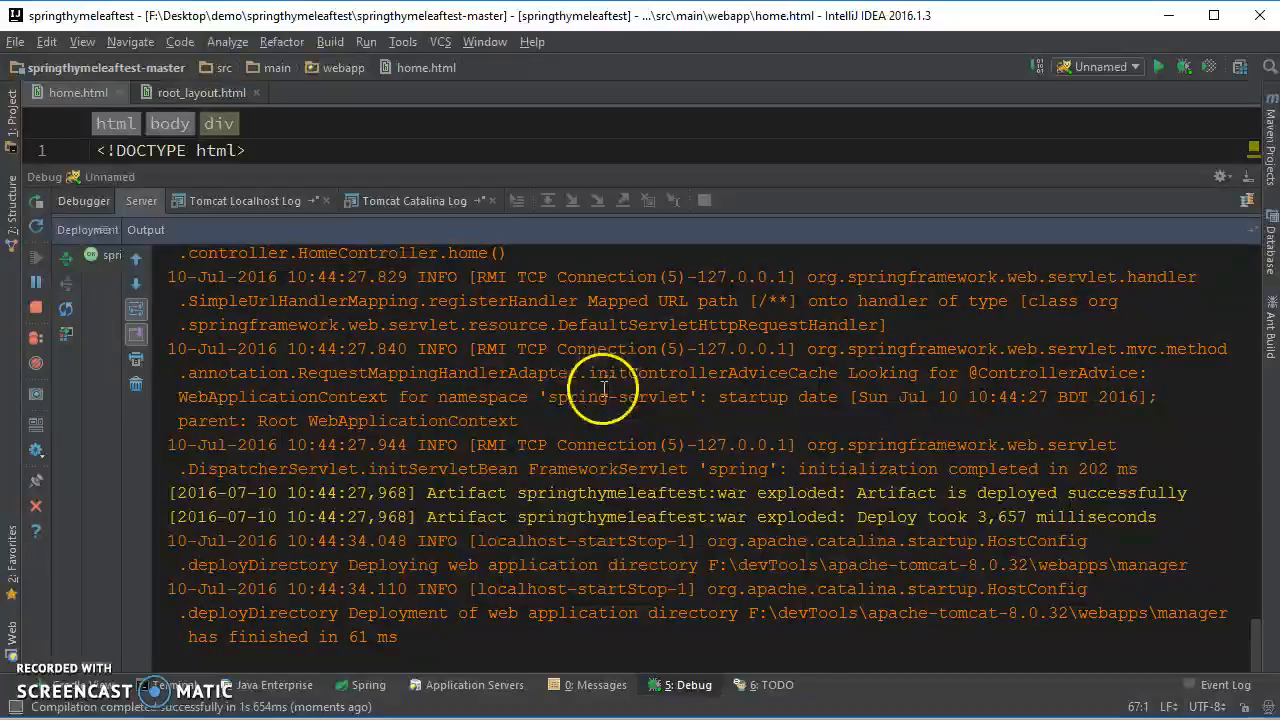
- Delete the unclosed <meta charset> line from root_layout.html
{"action": "left_click", "coordinate": [200, 92]}
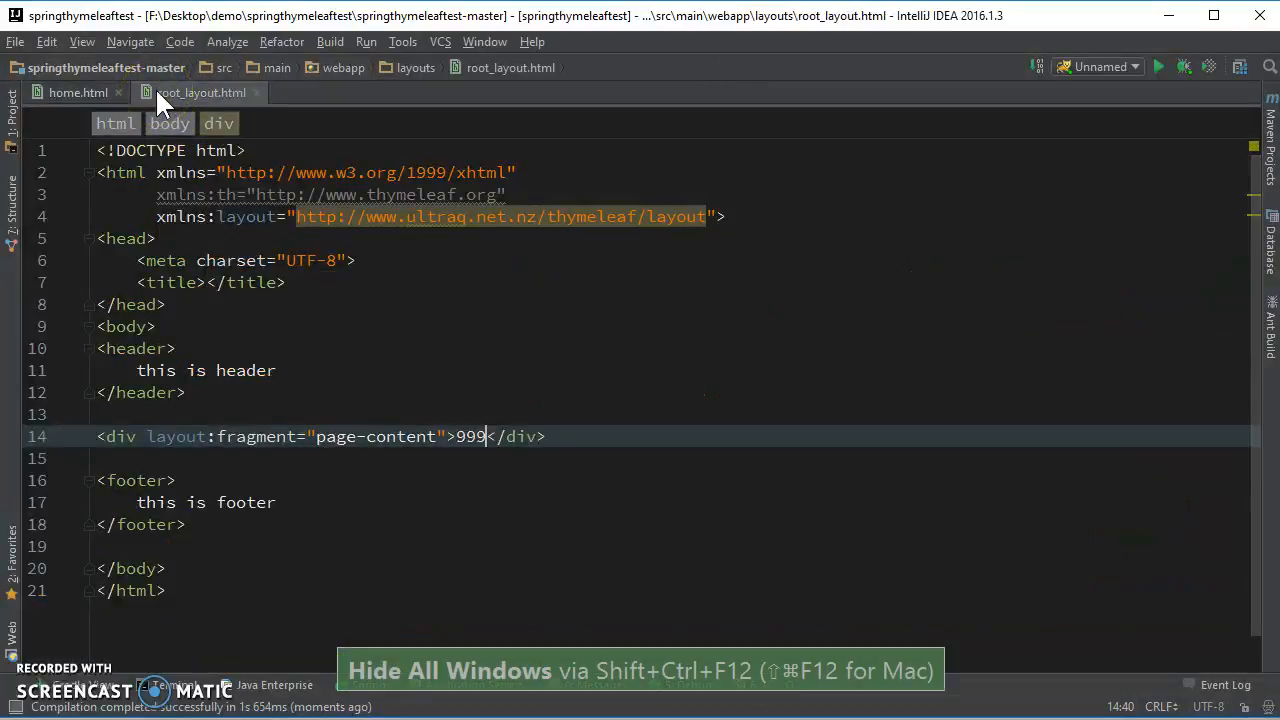
{"action": "left_click", "coordinate": [358, 260]}
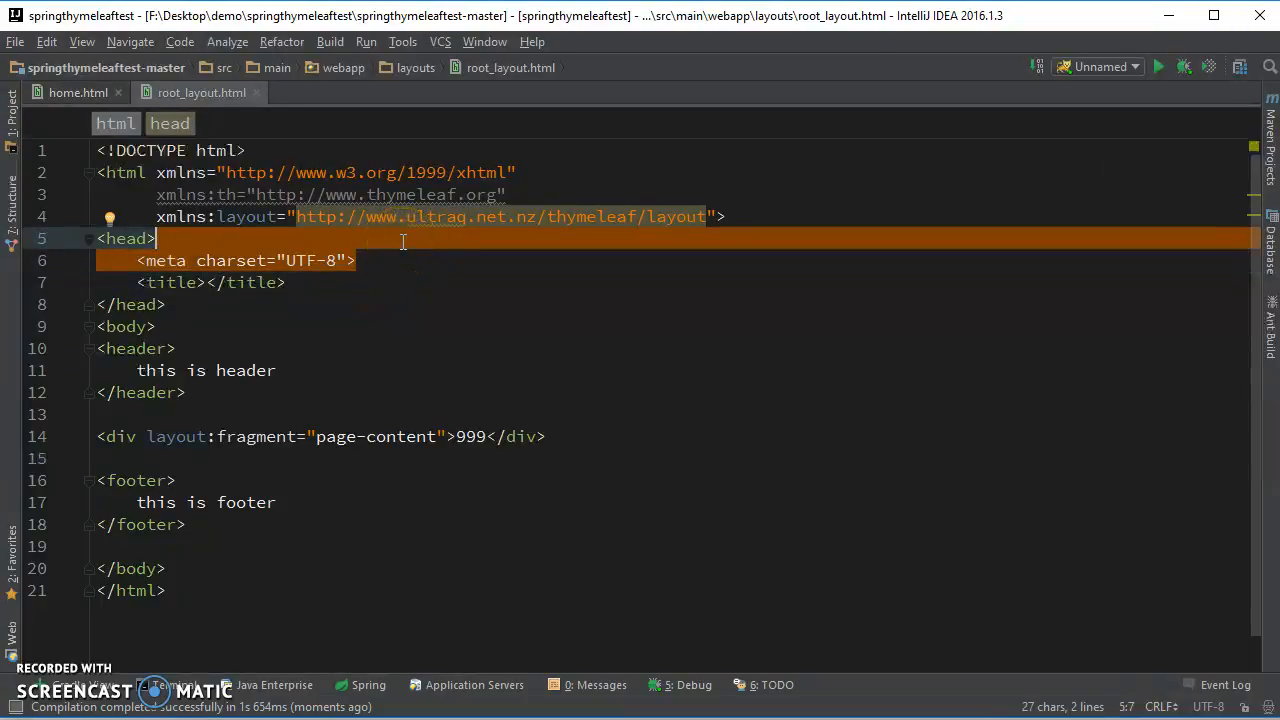
{"action": "key", "text": "Delete"}
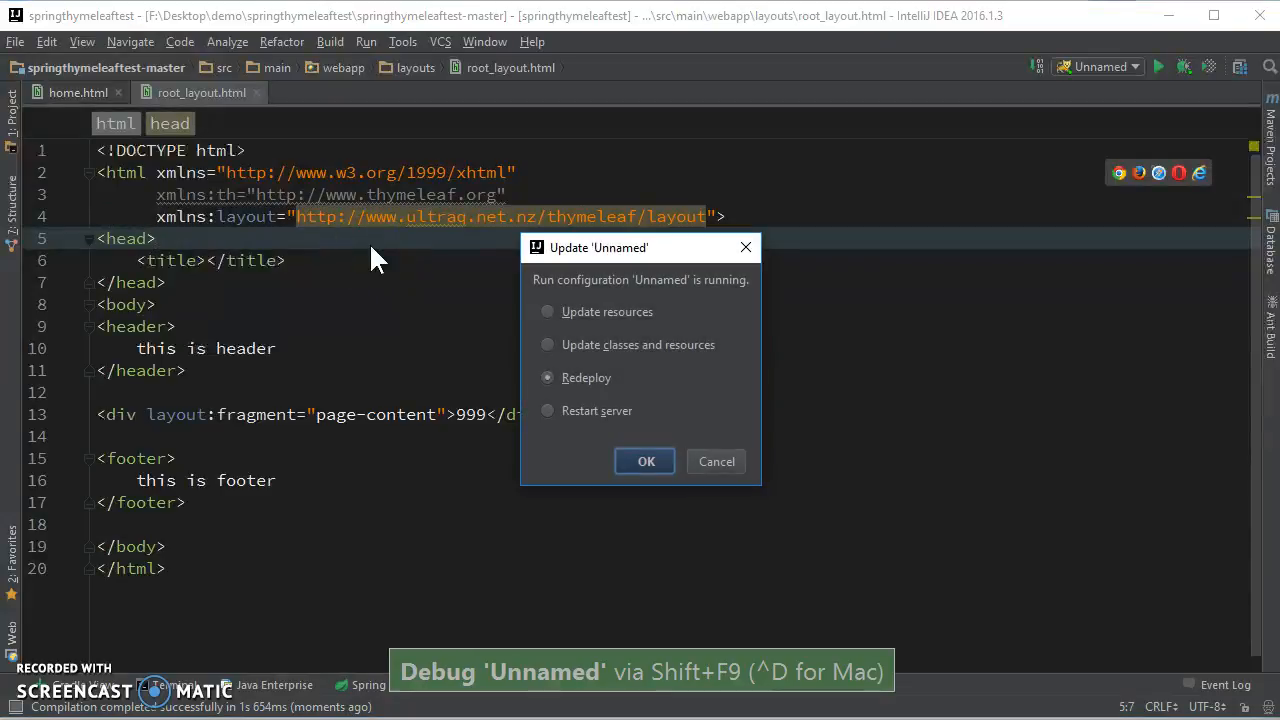
- Redeploy the application and reload localhost:8080 to show header, child content and footer
{"action": "left_click", "coordinate": [644, 460]}
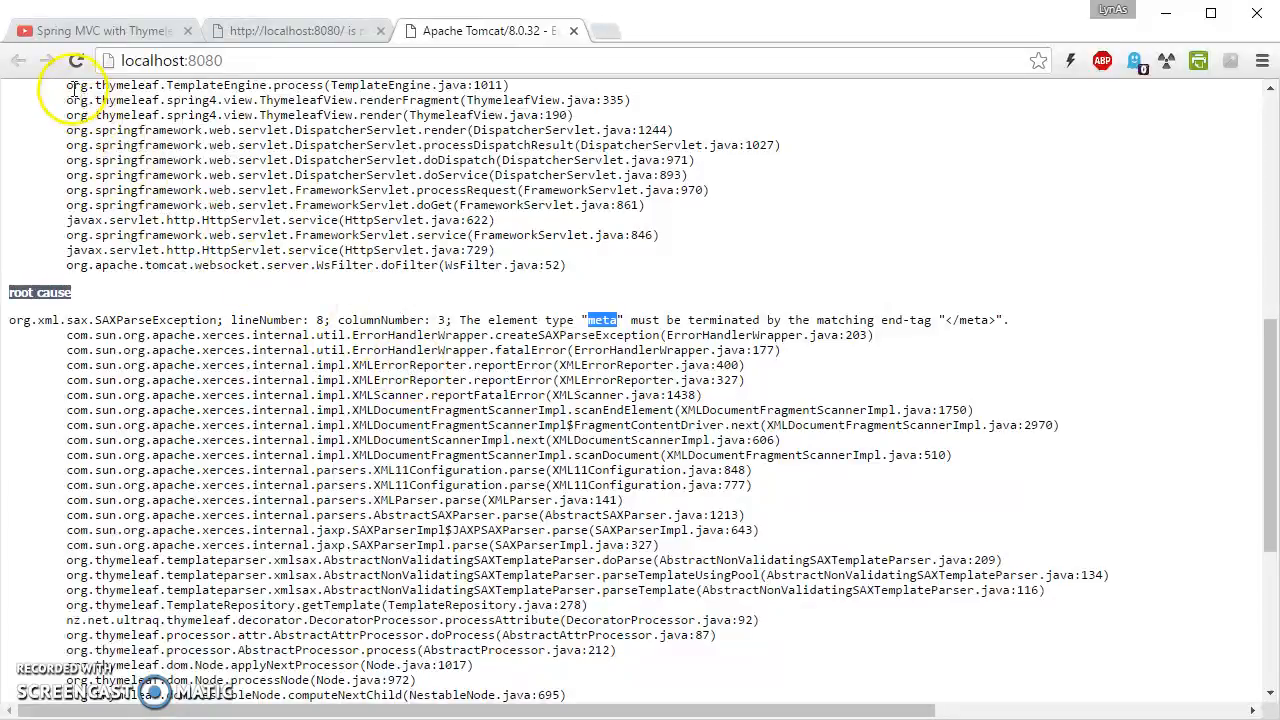
{"action": "left_click", "coordinate": [78, 60]}
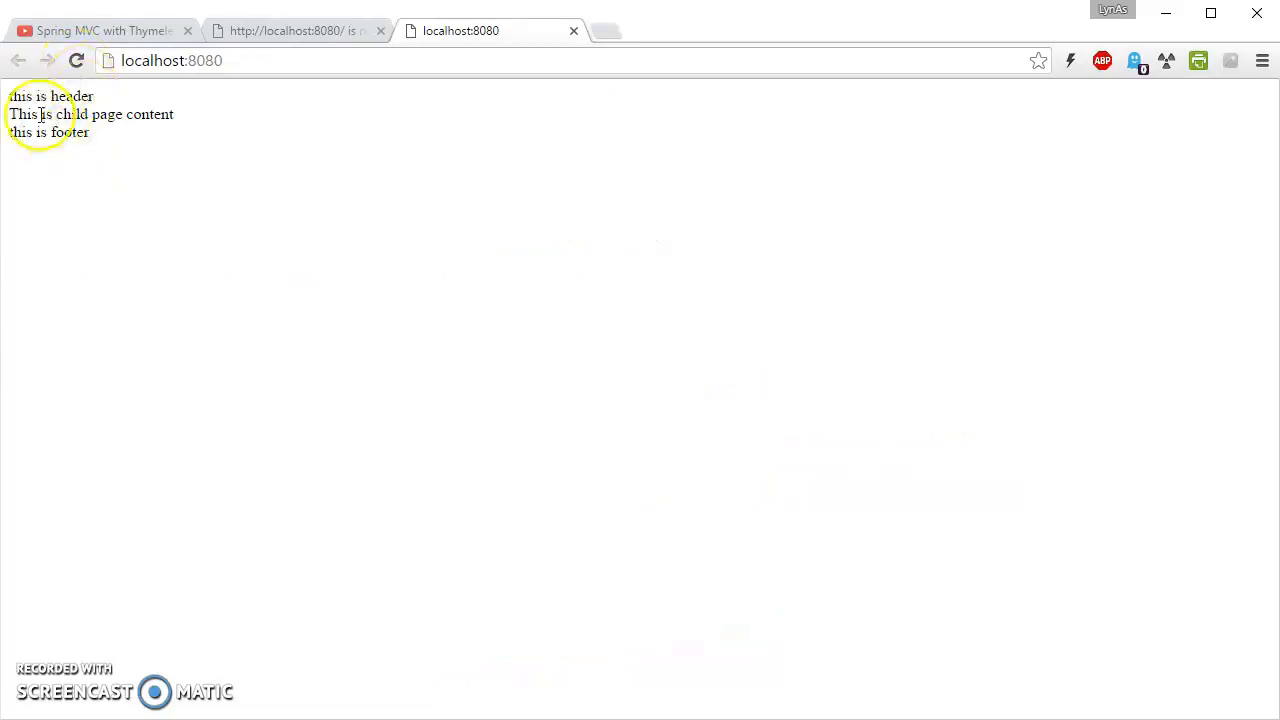